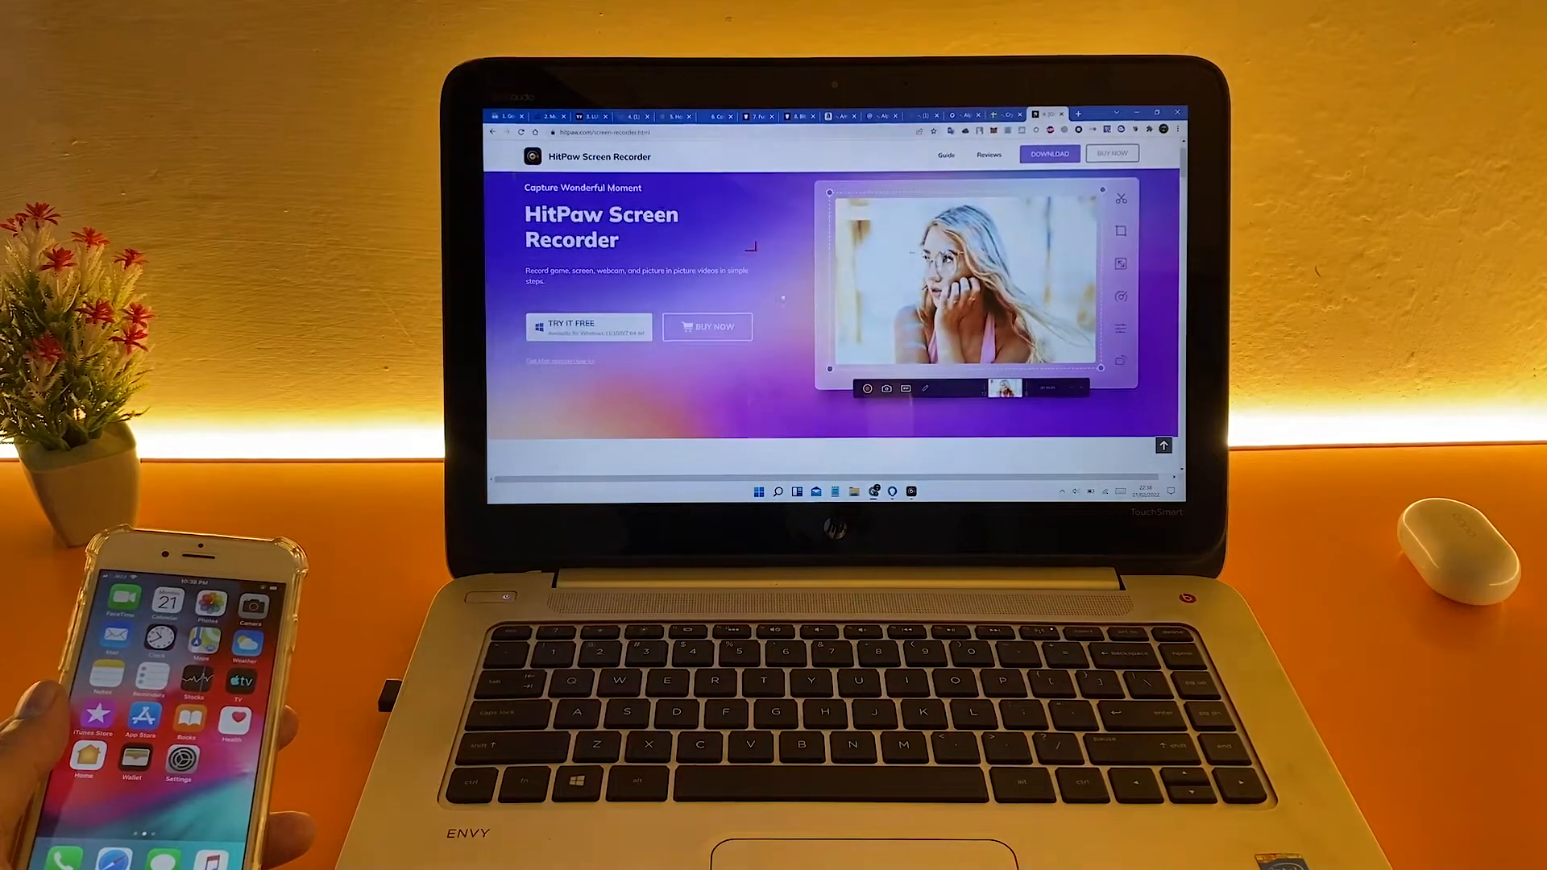
# - Show the Record iPhone/iPad section on the HitPaw Screen Recorder website
pyautogui.click(951, 199)
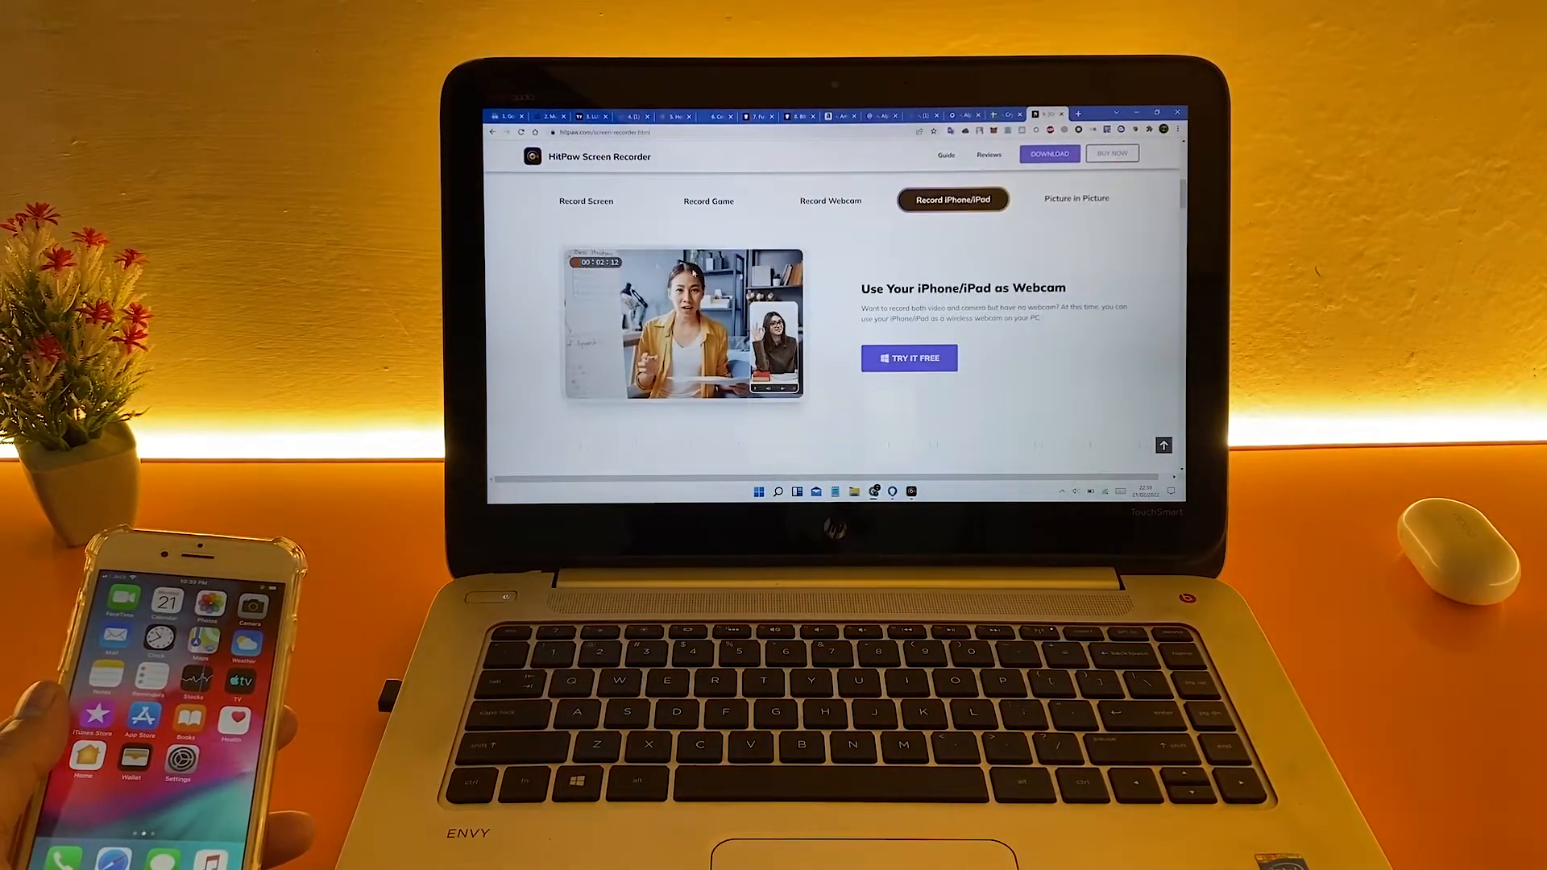
pyautogui.click(709, 201)
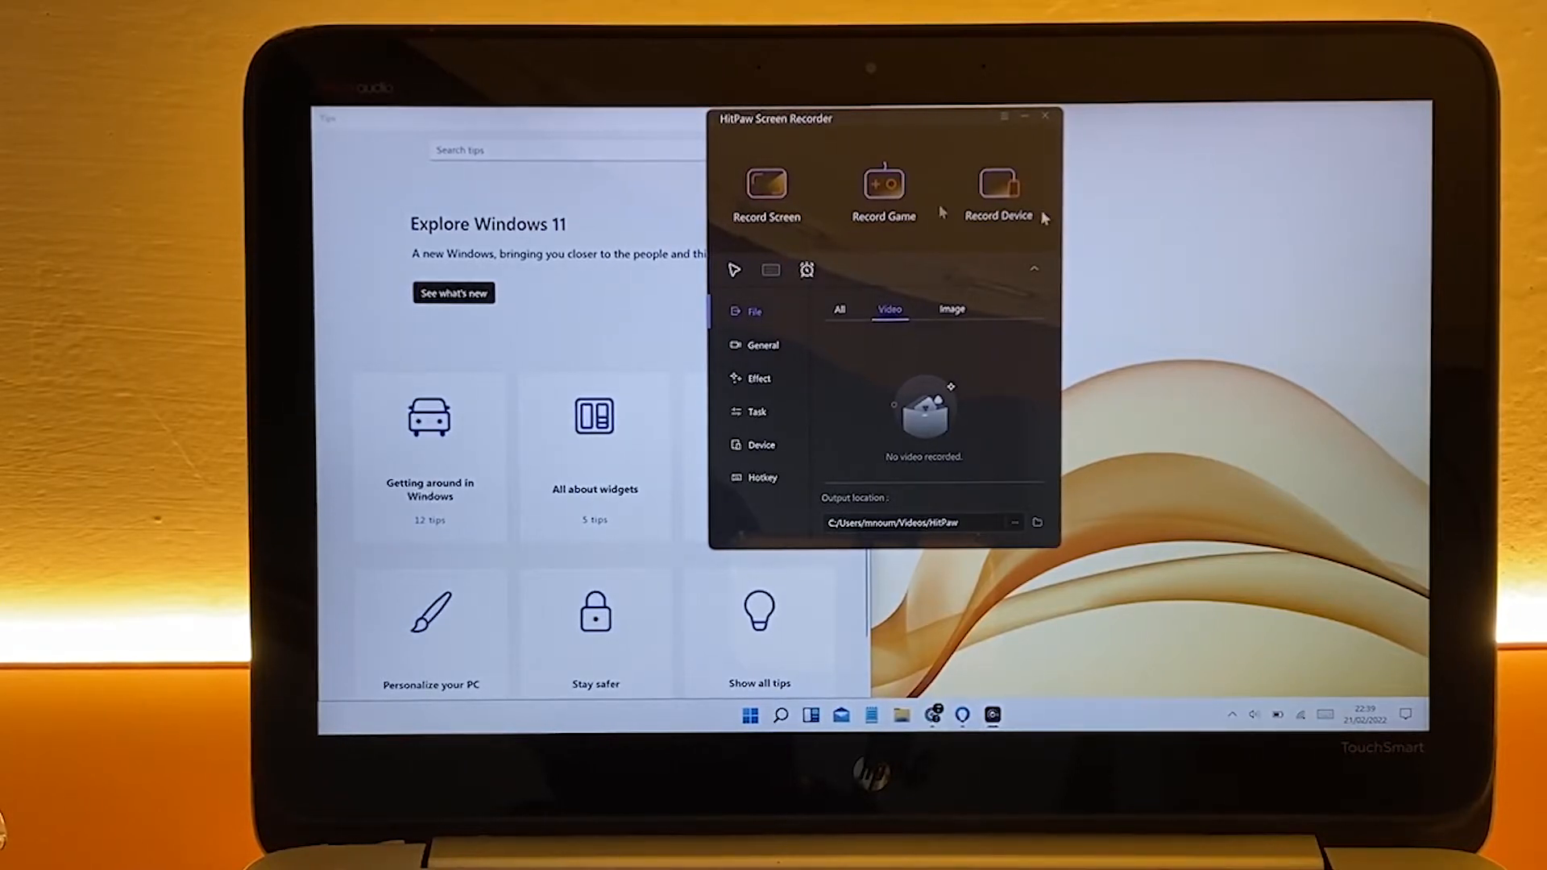
# - Filter the recorded files to videos, then set frame rate 30 and MP4 output
pyautogui.click(839, 310)
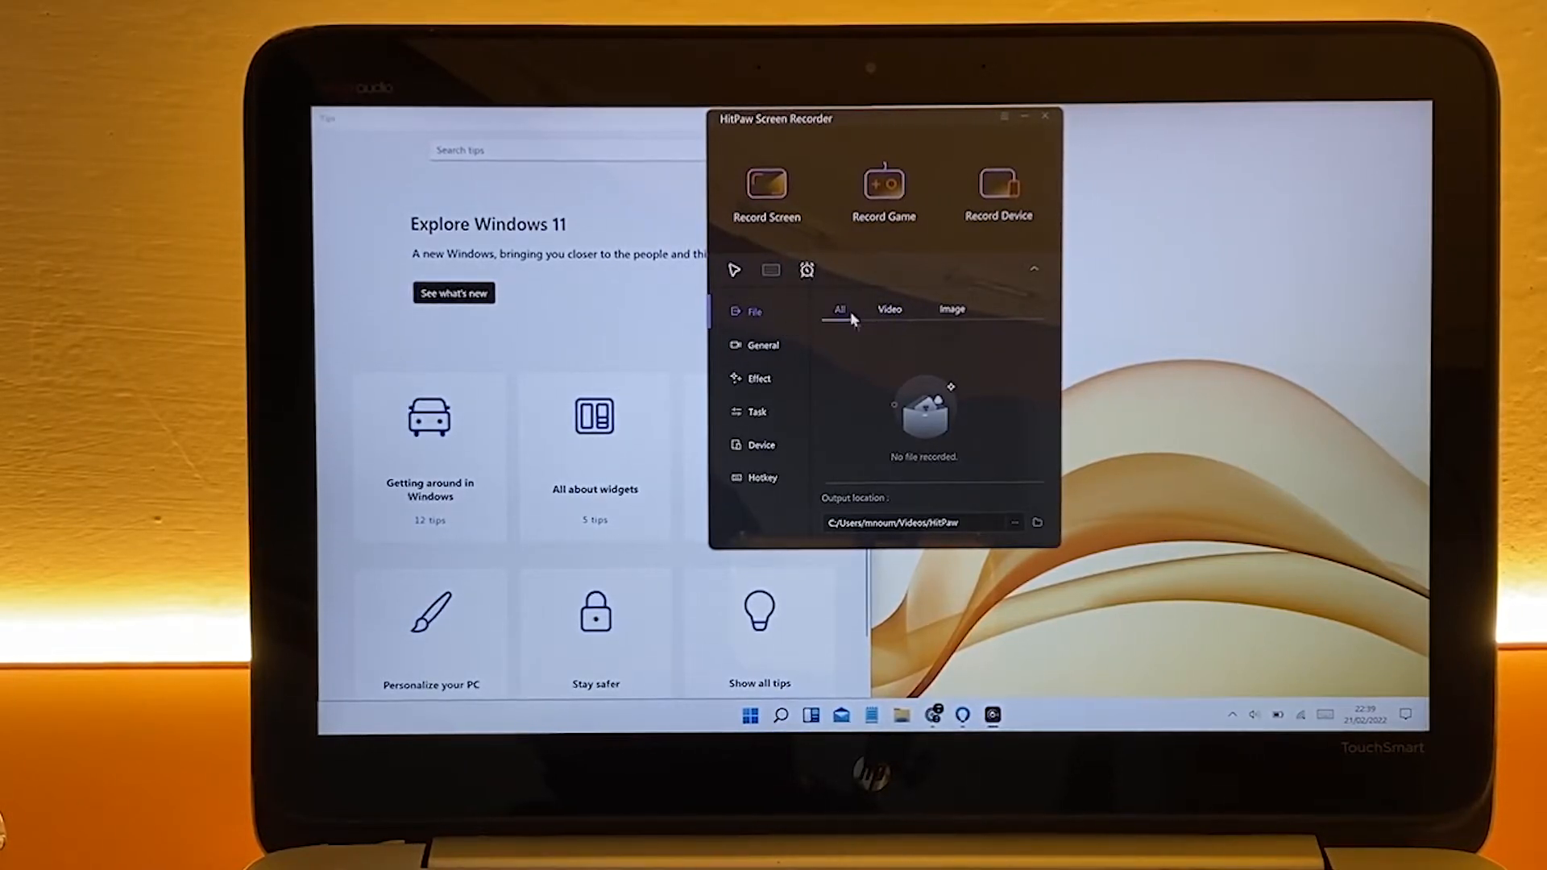
pyautogui.click(889, 308)
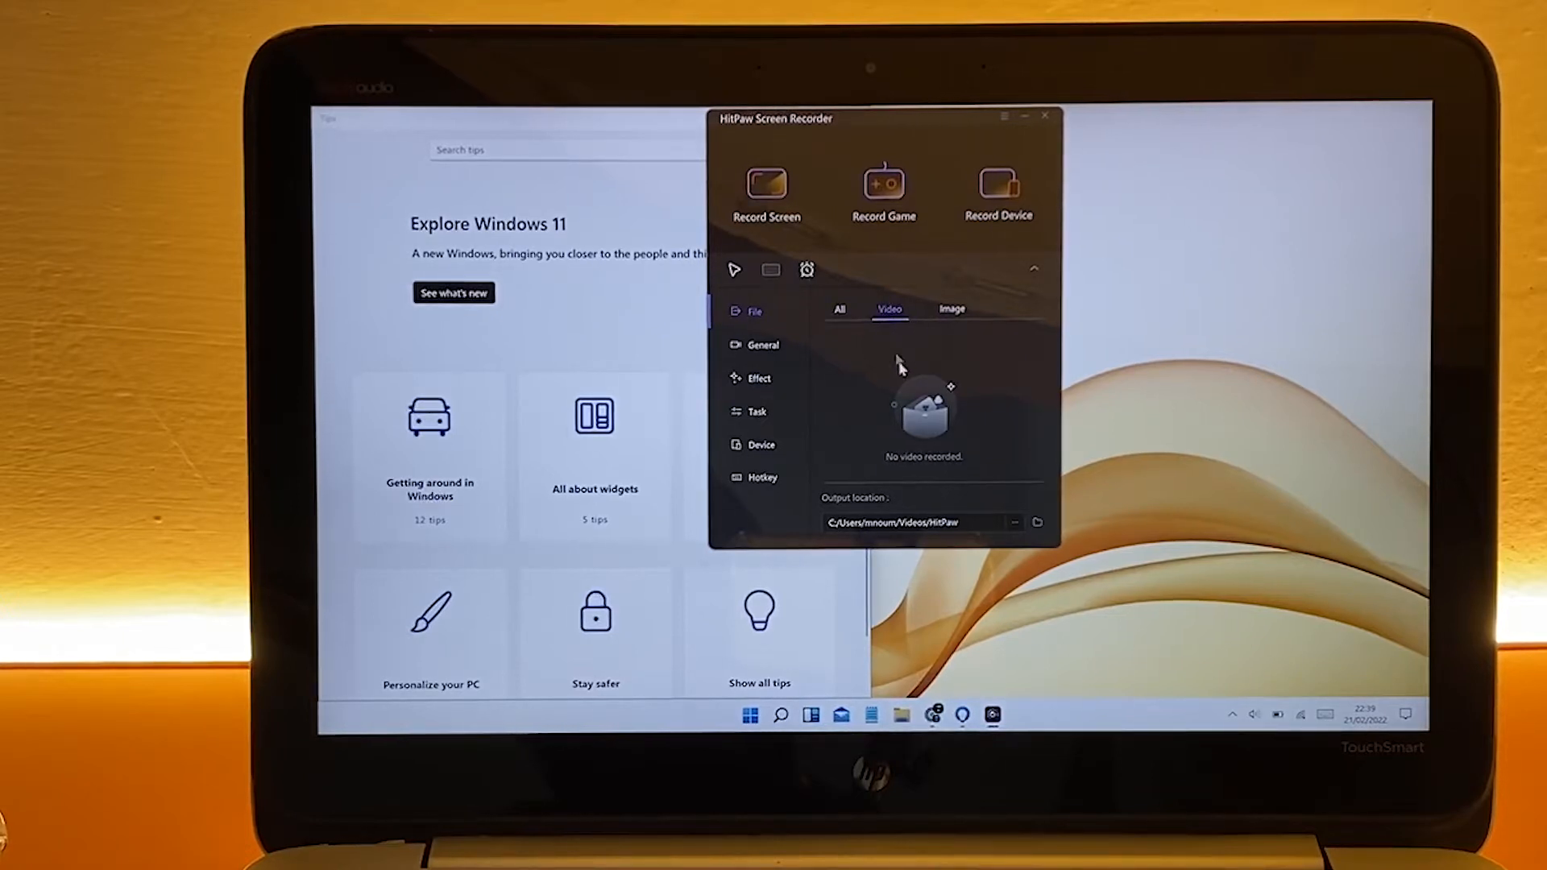
pyautogui.click(764, 344)
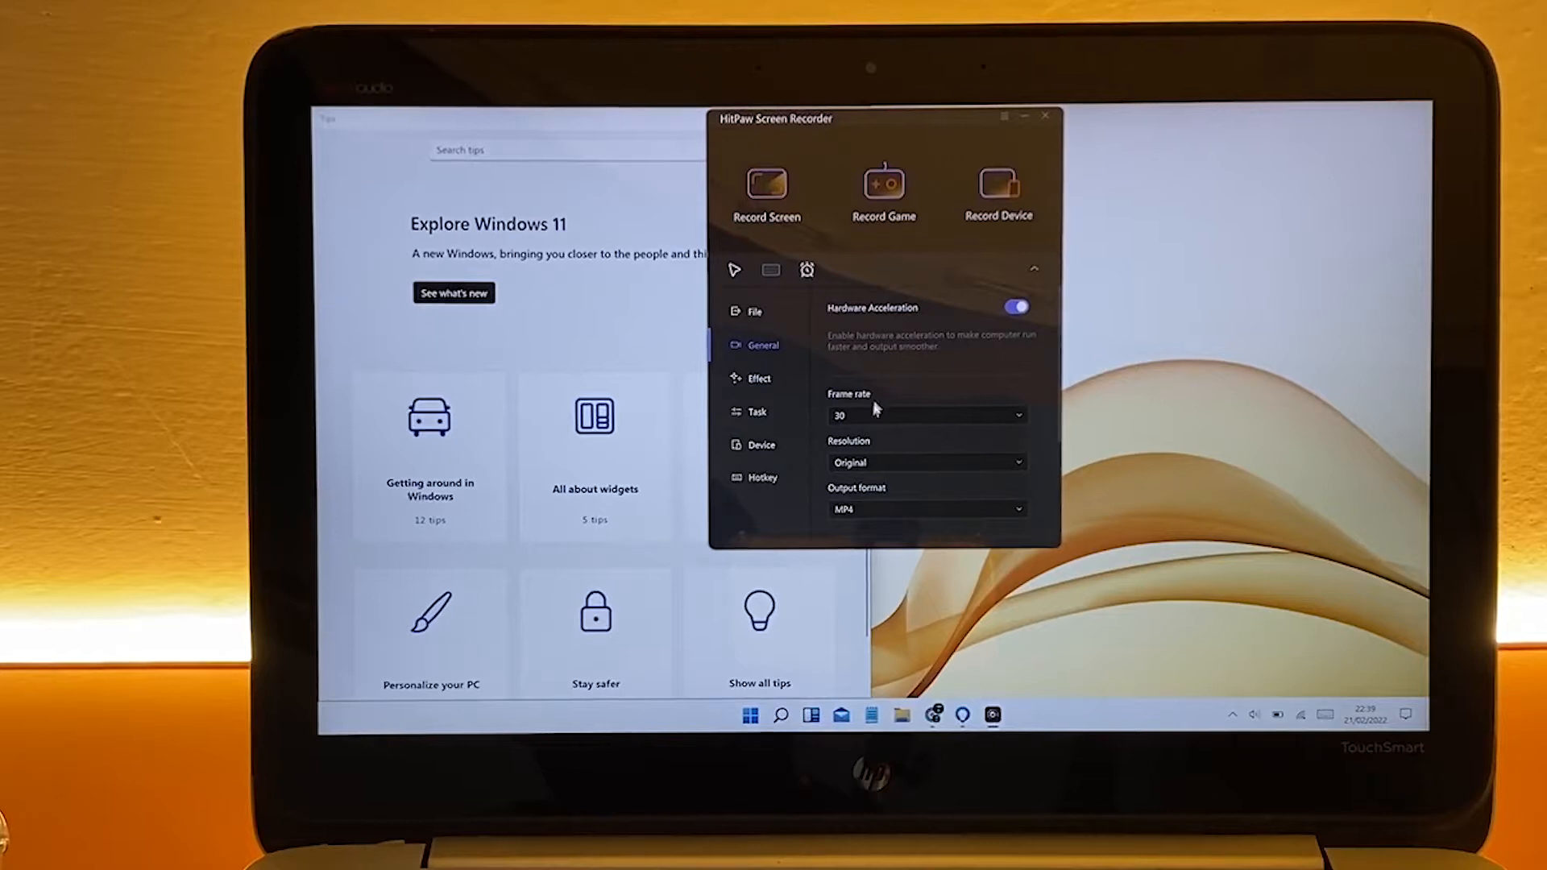
pyautogui.click(926, 415)
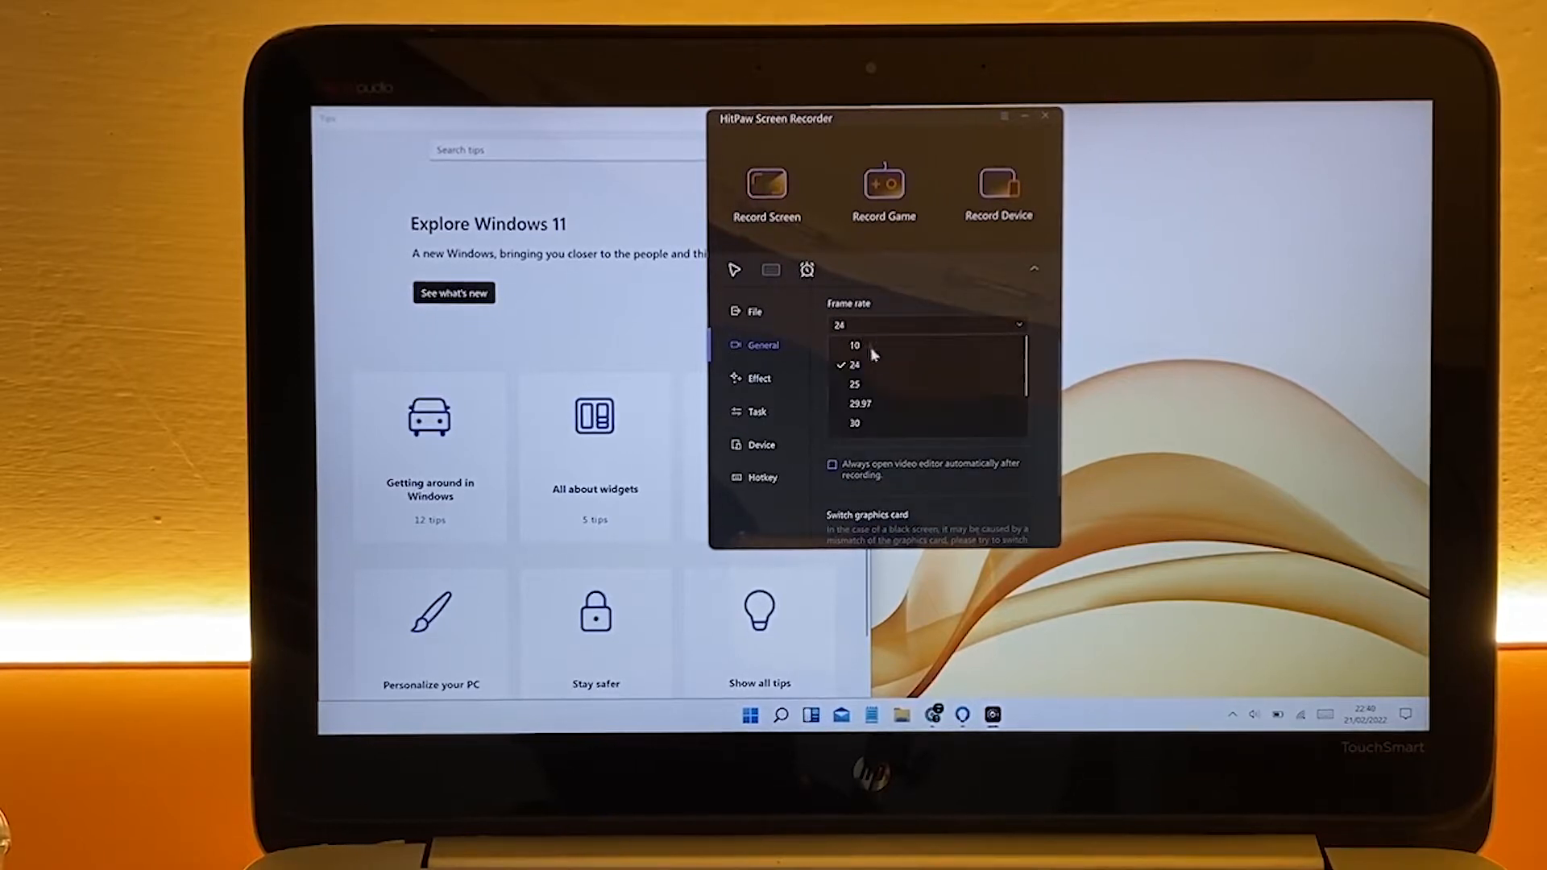
pyautogui.click(854, 422)
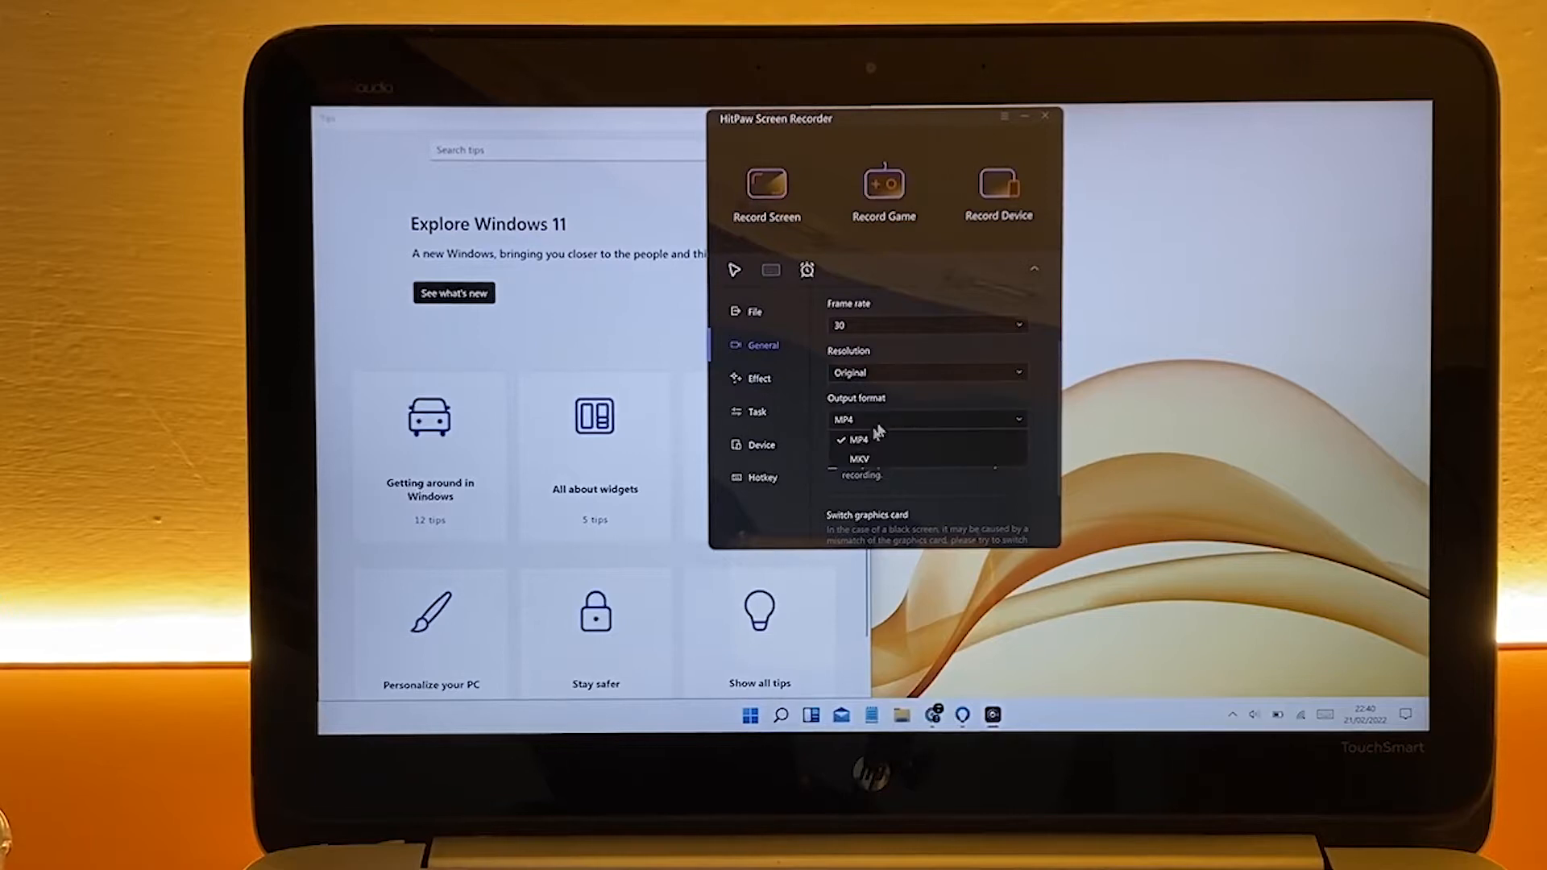
pyautogui.click(760, 378)
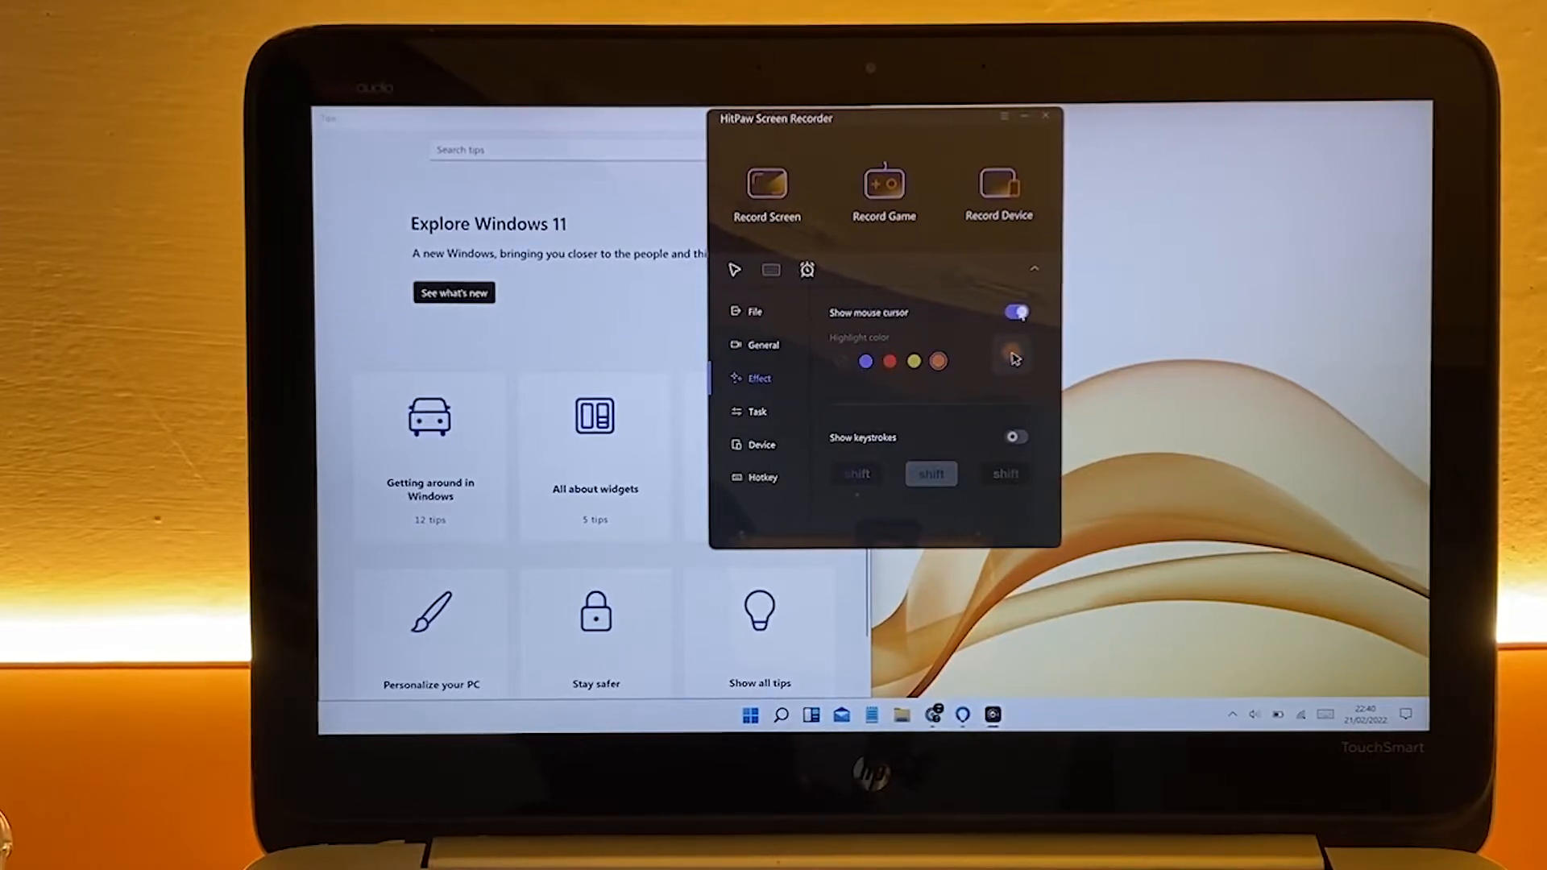
# - Turn on Automatic Stop and Schedule Recording in the Task settings
pyautogui.click(757, 412)
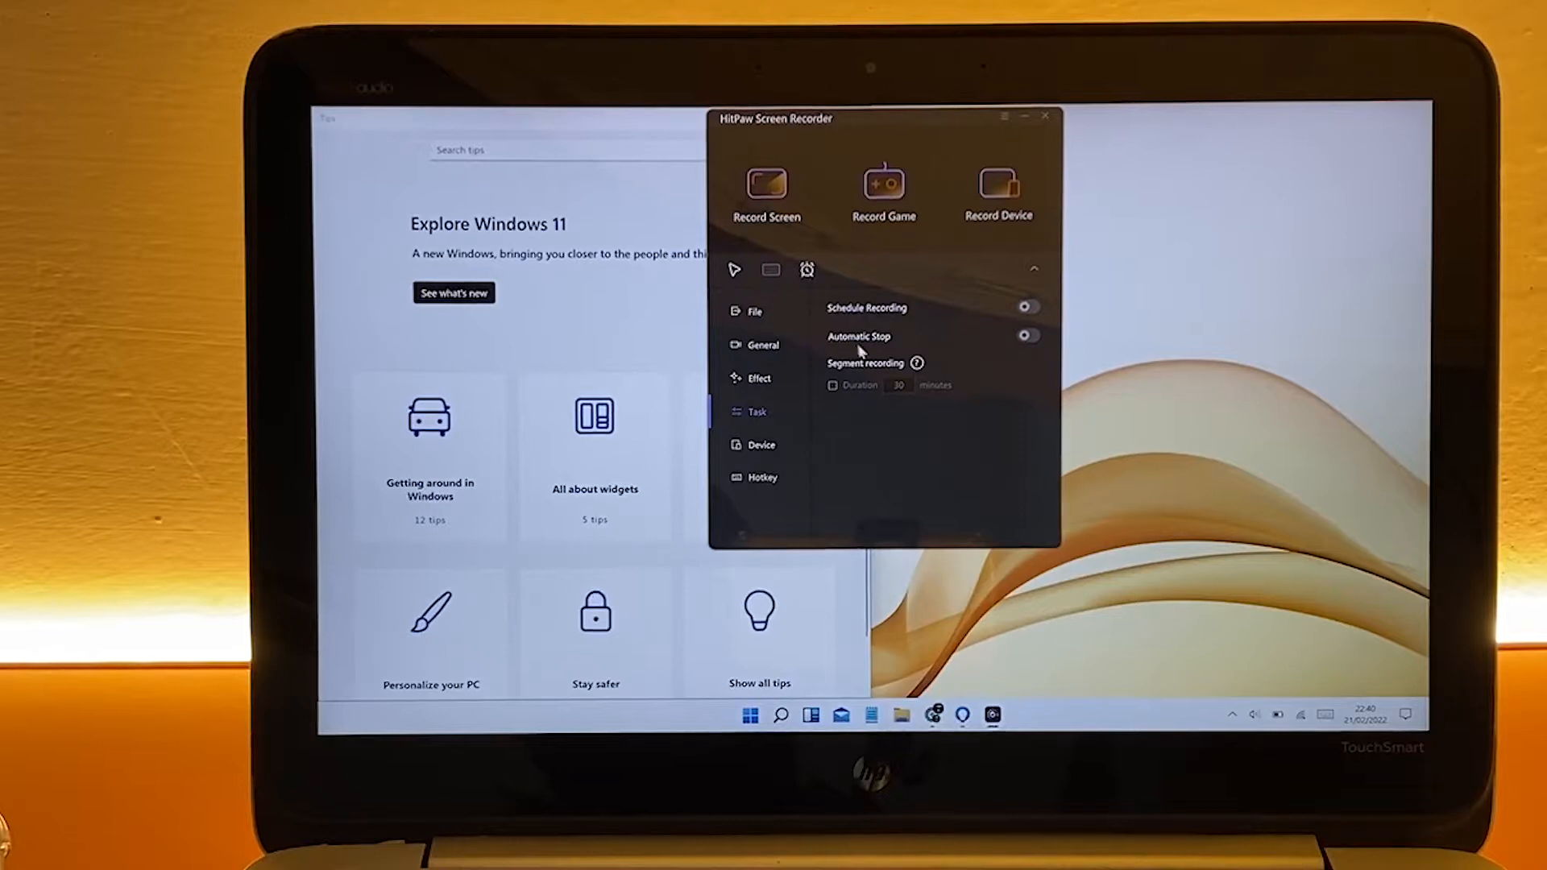
pyautogui.click(1025, 334)
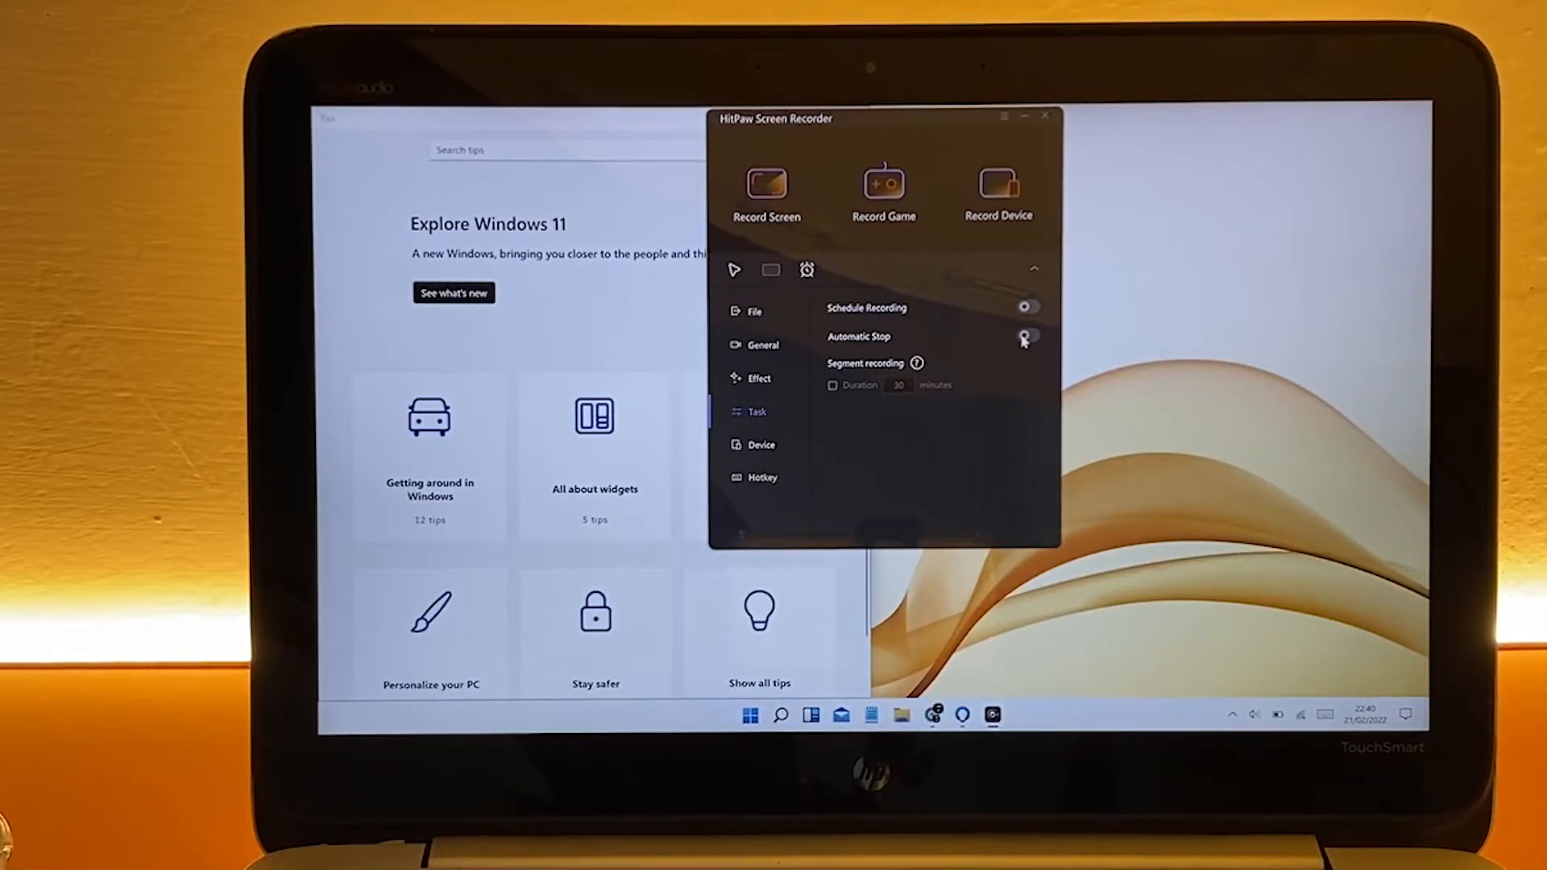
pyautogui.click(1028, 337)
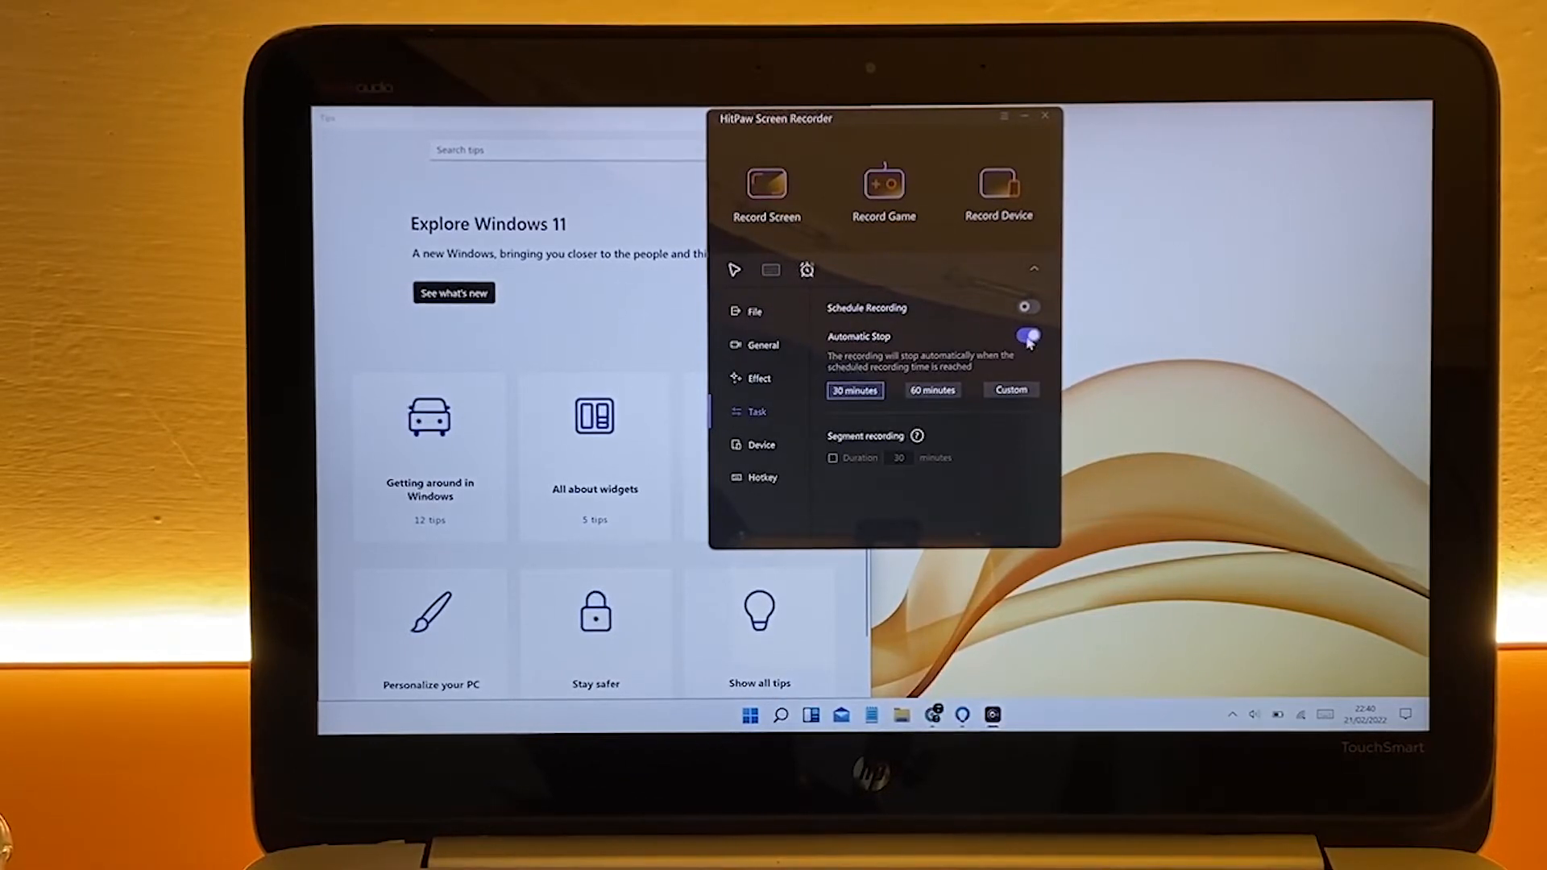
pyautogui.click(1026, 307)
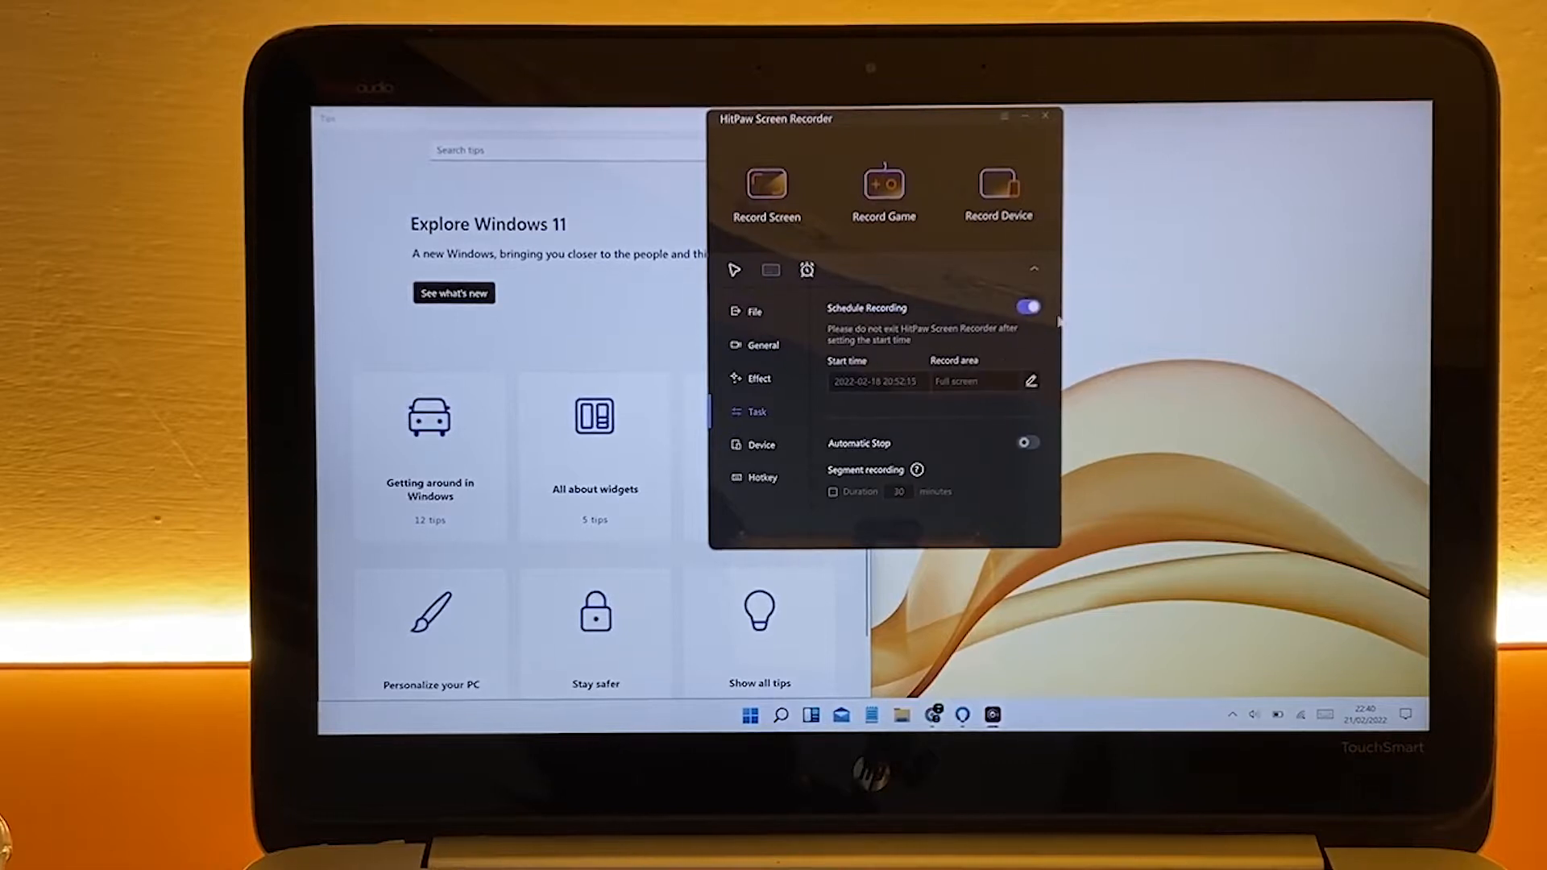
# - Check the webcam, microphone and speaker devices, then view the hotkey shortcuts
pyautogui.click(760, 445)
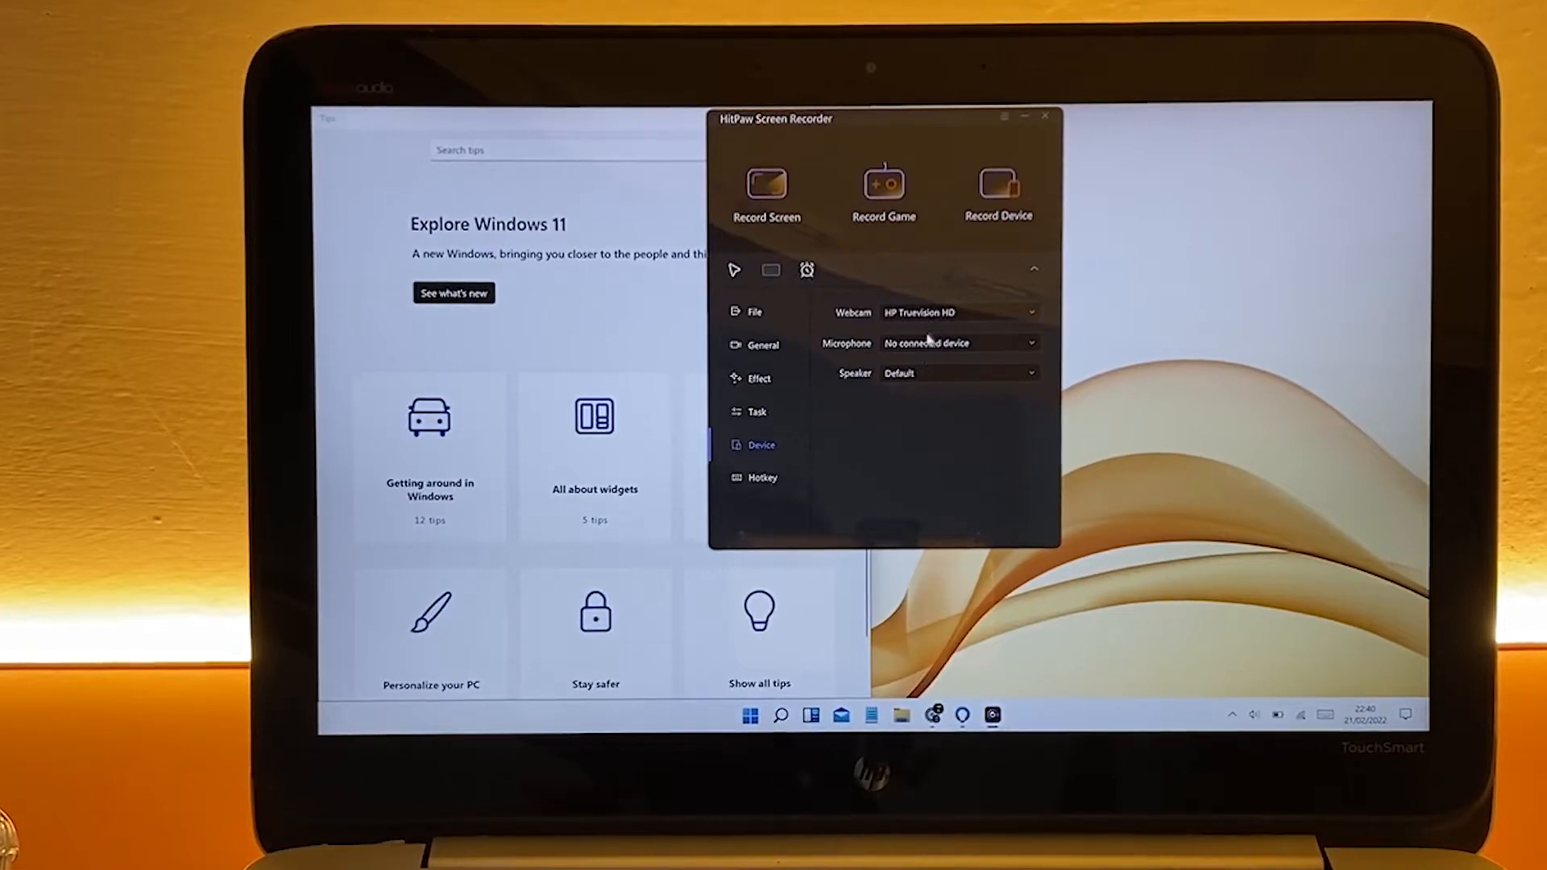
pyautogui.moveTo(906, 377)
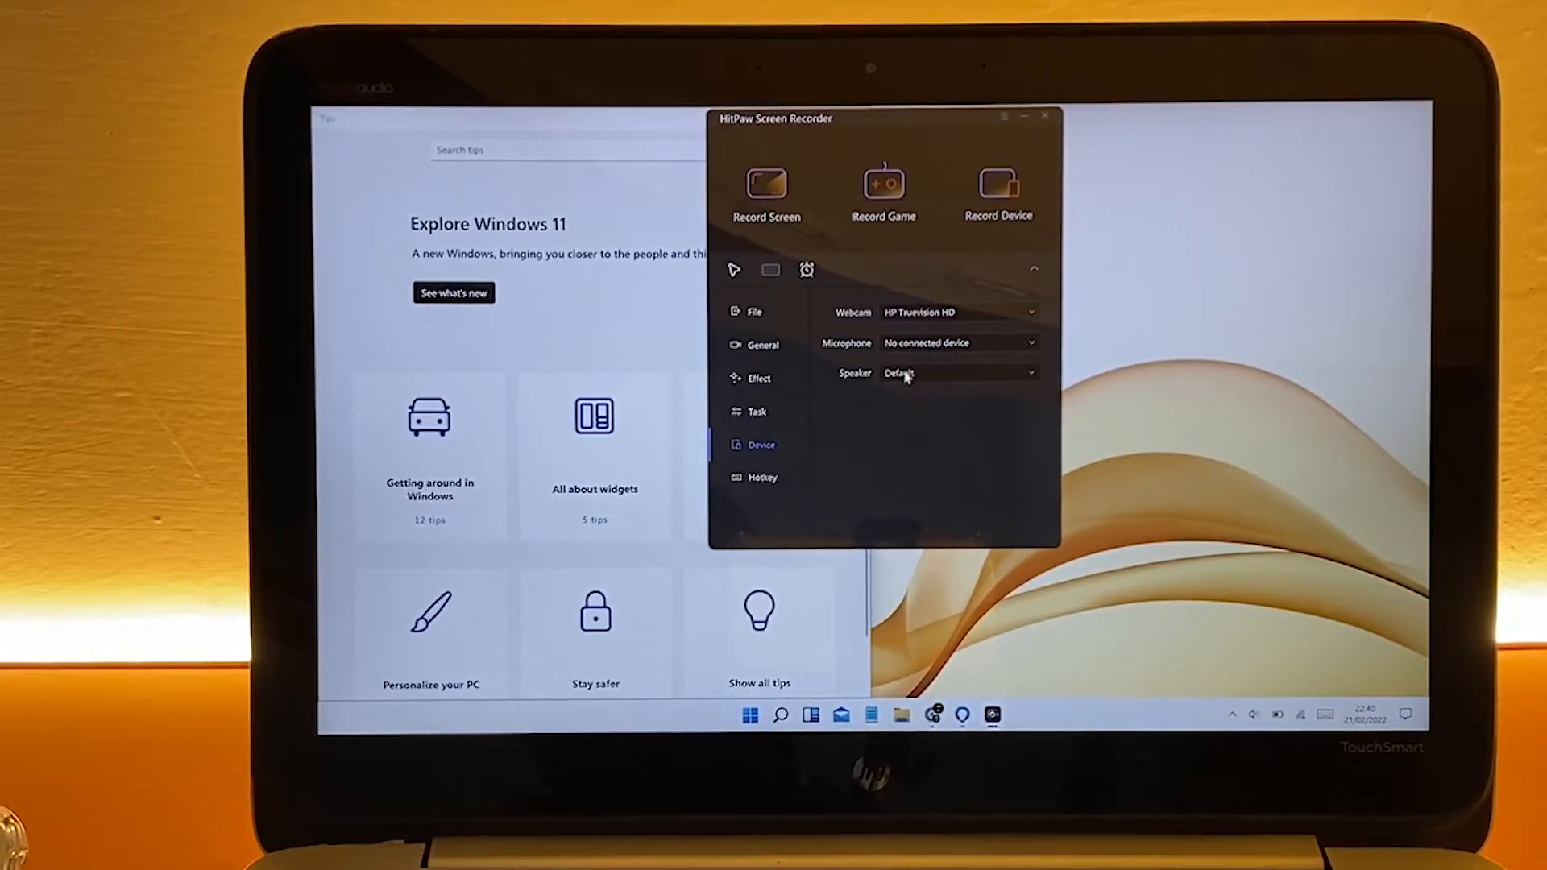
pyautogui.click(762, 478)
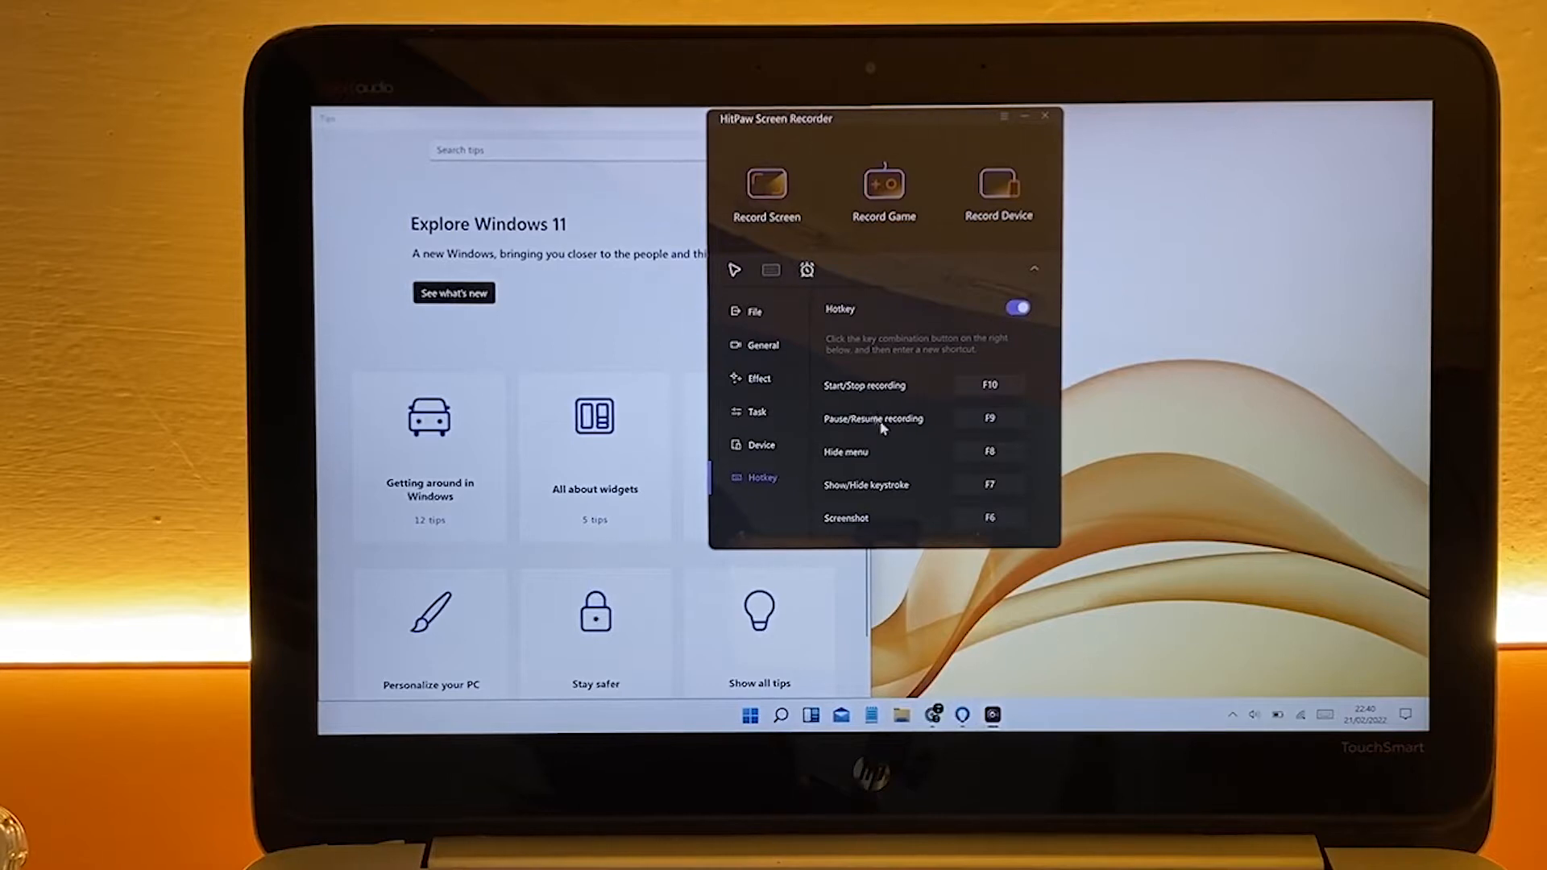
pyautogui.click(988, 385)
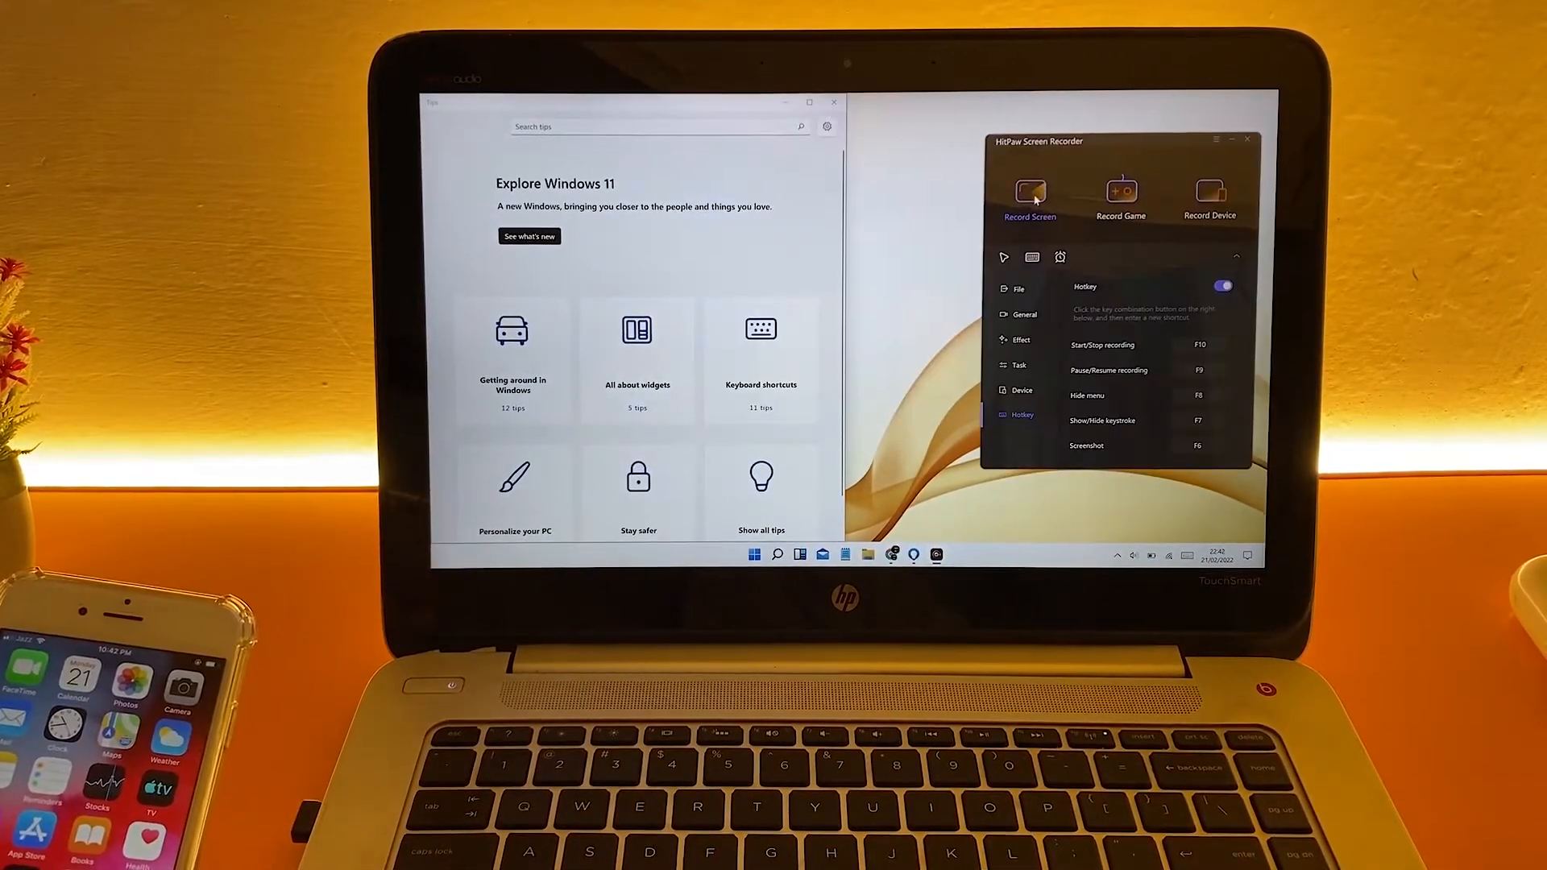
# - Set up a screen recording with picture-in-picture enabled and iPhone as the inset source
pyautogui.click(1029, 193)
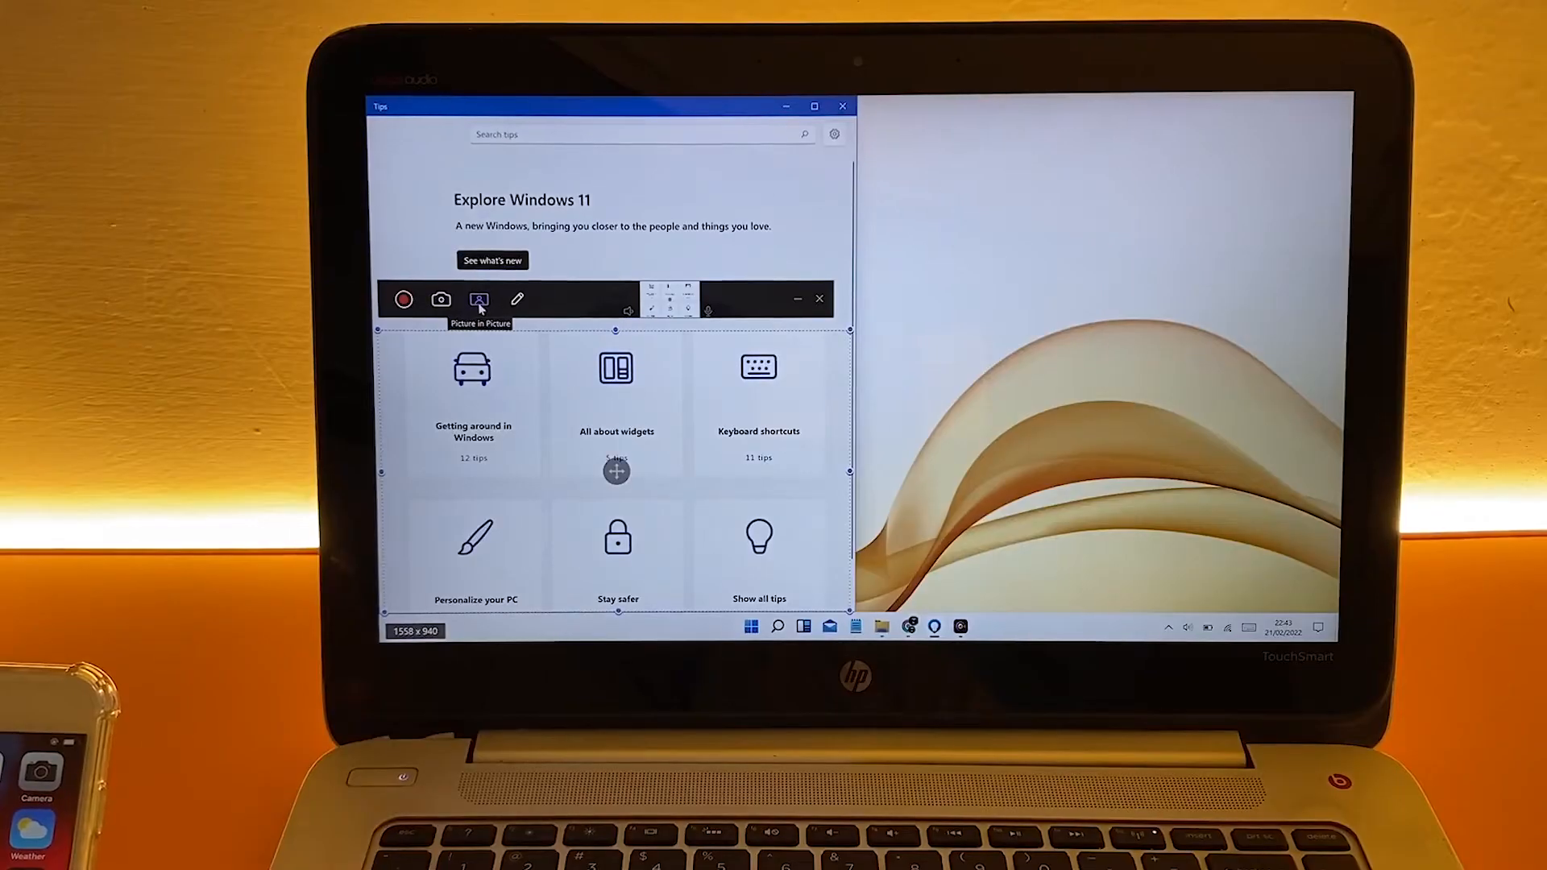
pyautogui.click(478, 299)
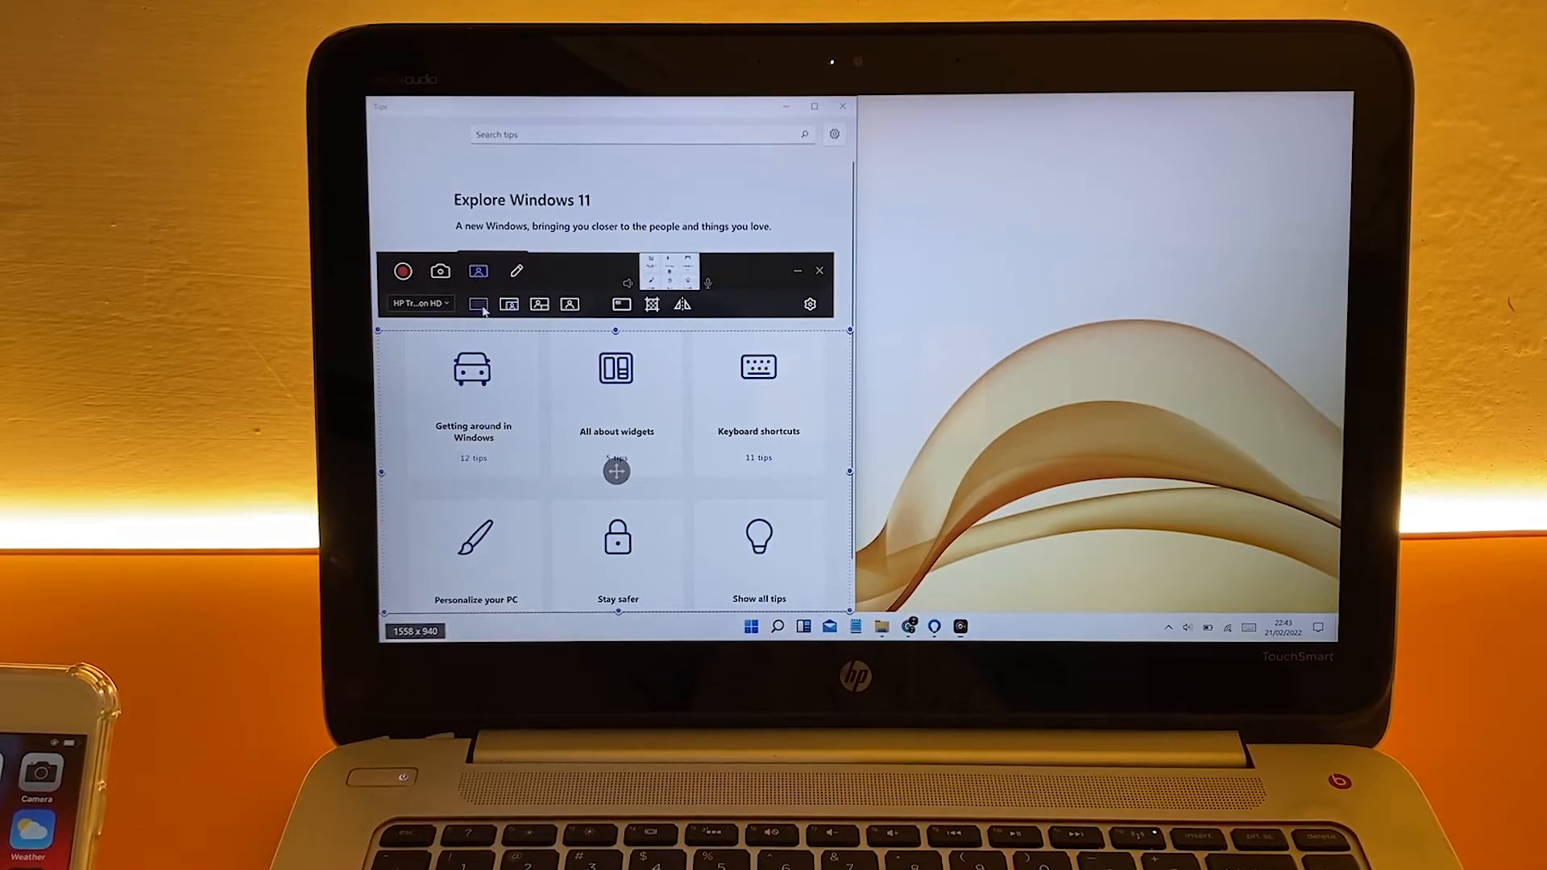
pyautogui.moveTo(479, 305)
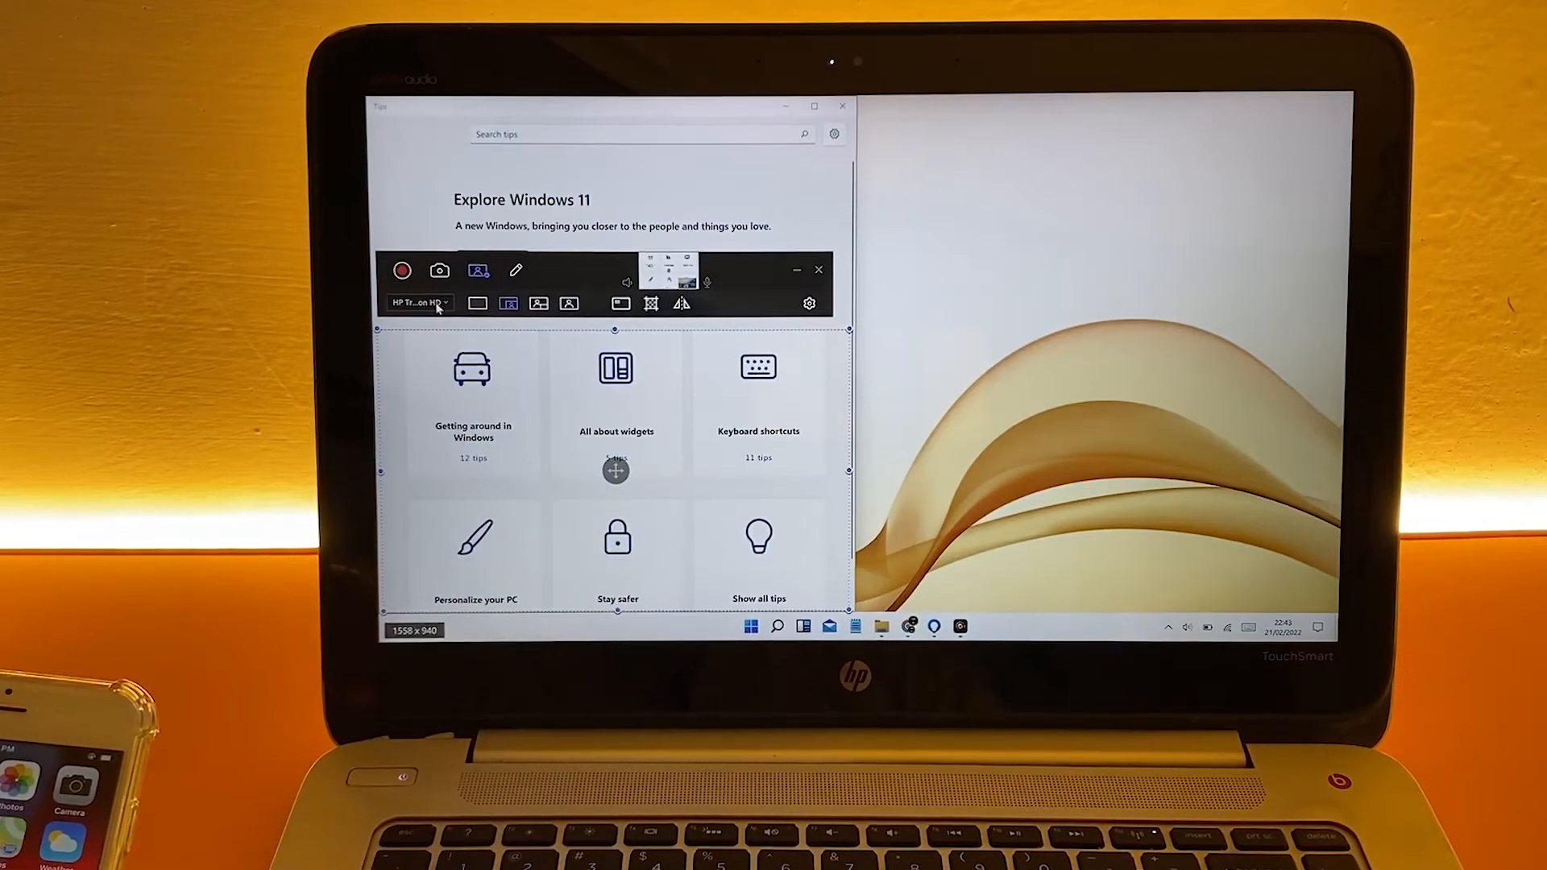
pyautogui.click(418, 302)
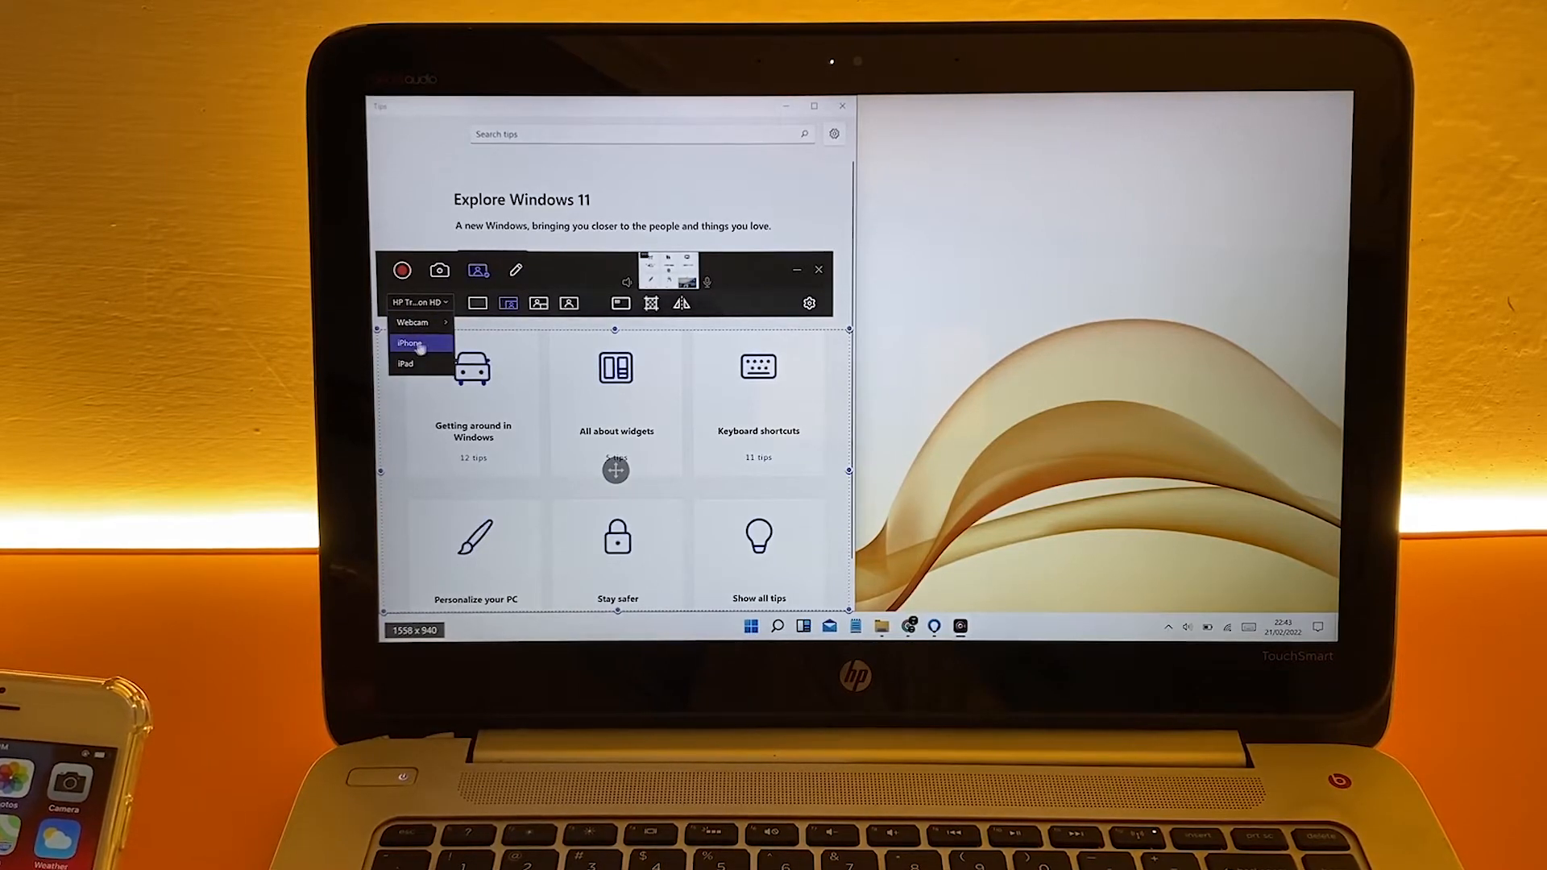
pyautogui.click(408, 344)
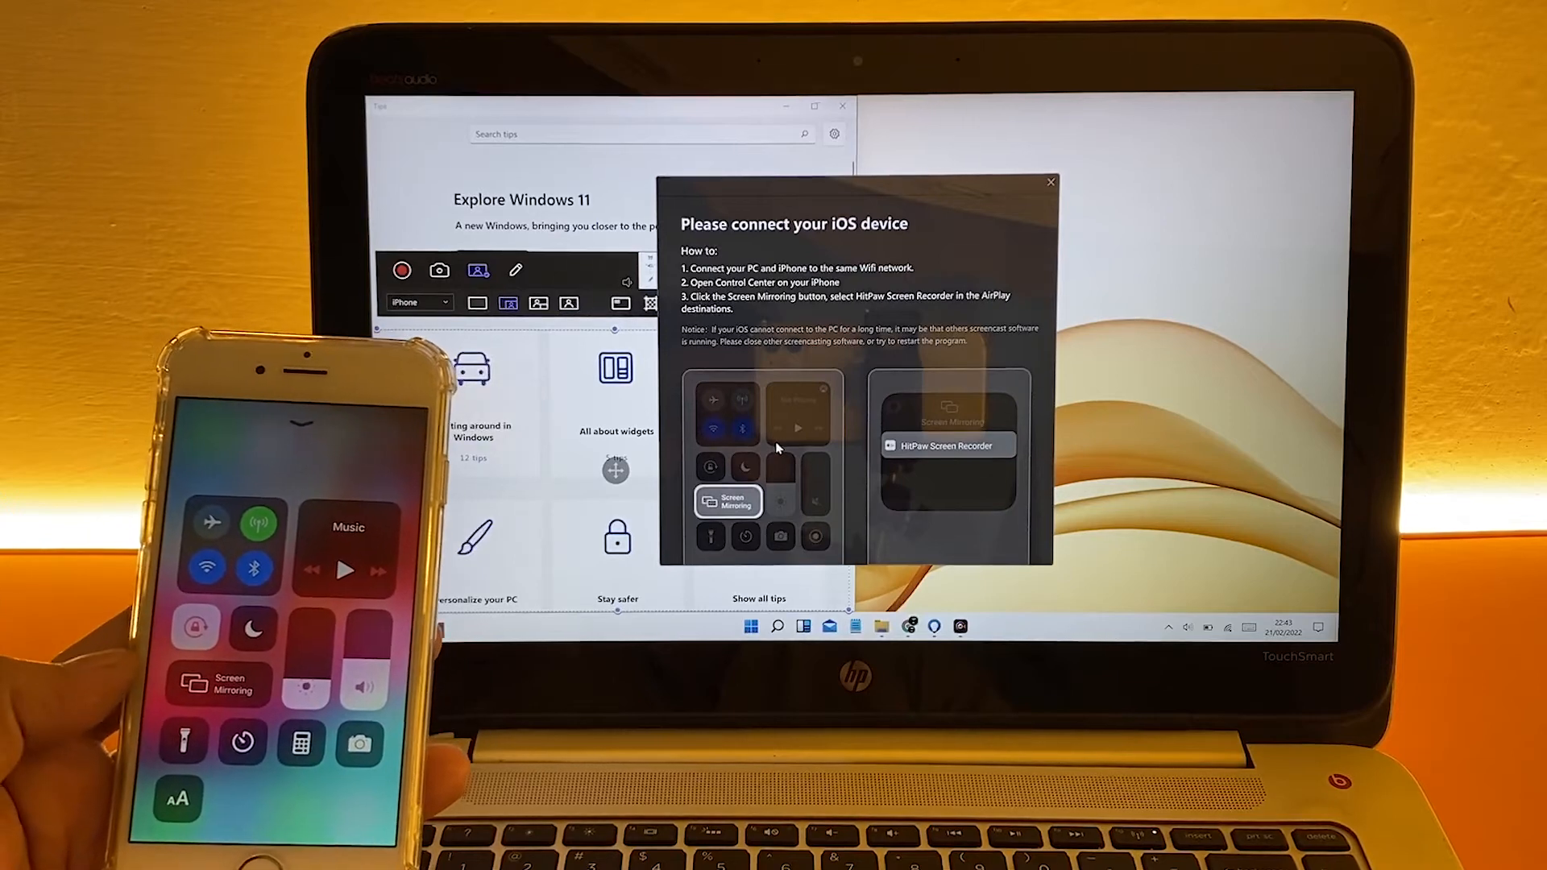
# - Mirror the iPhone home screen into the inset and start recording
pyautogui.click(216, 684)
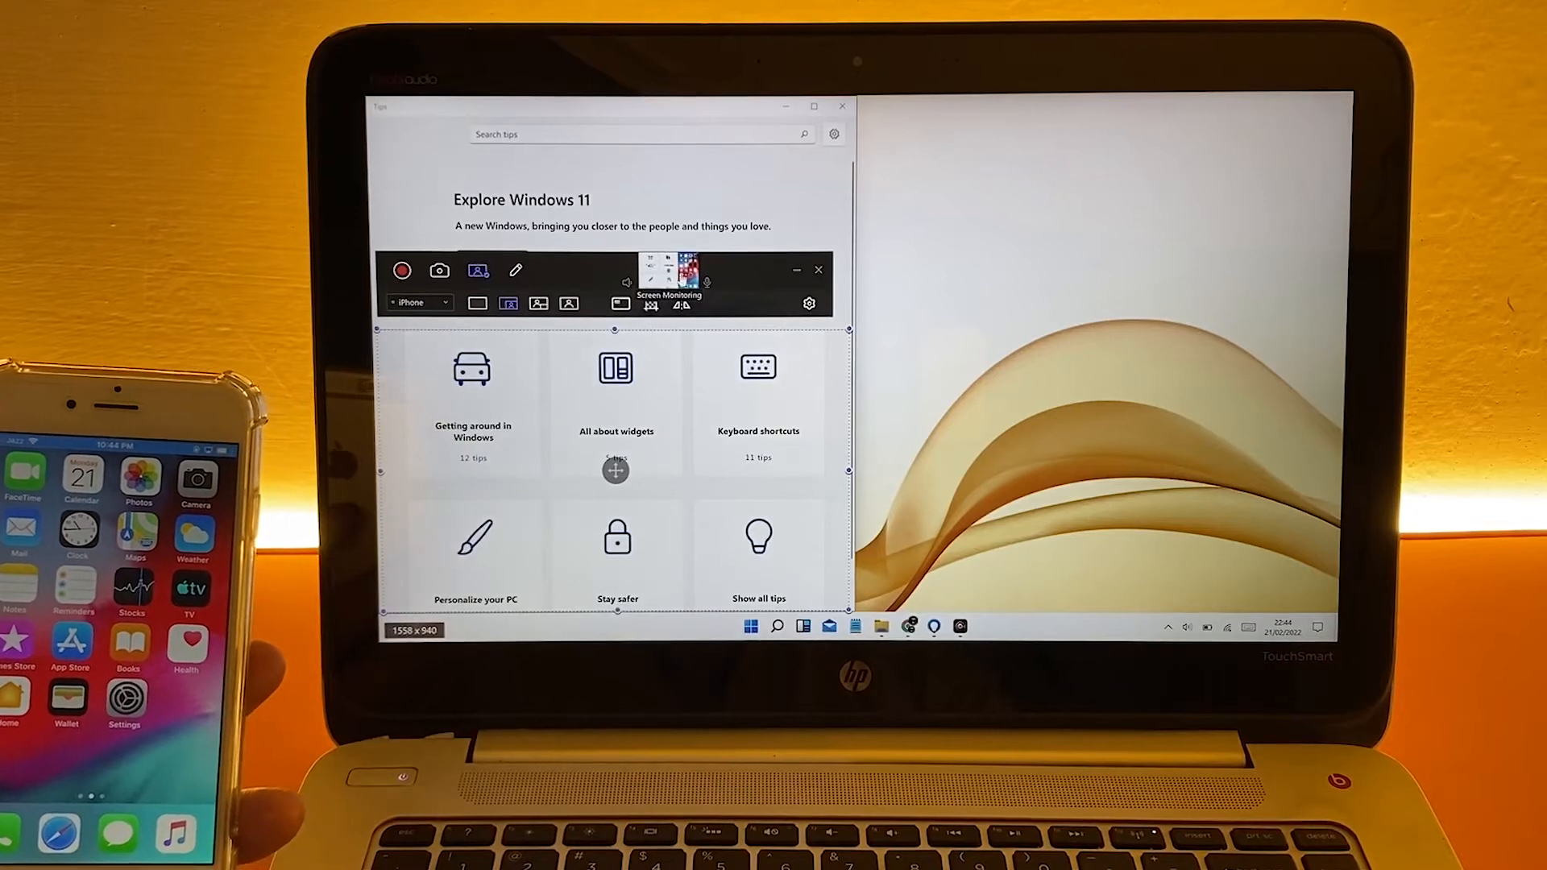
pyautogui.click(401, 269)
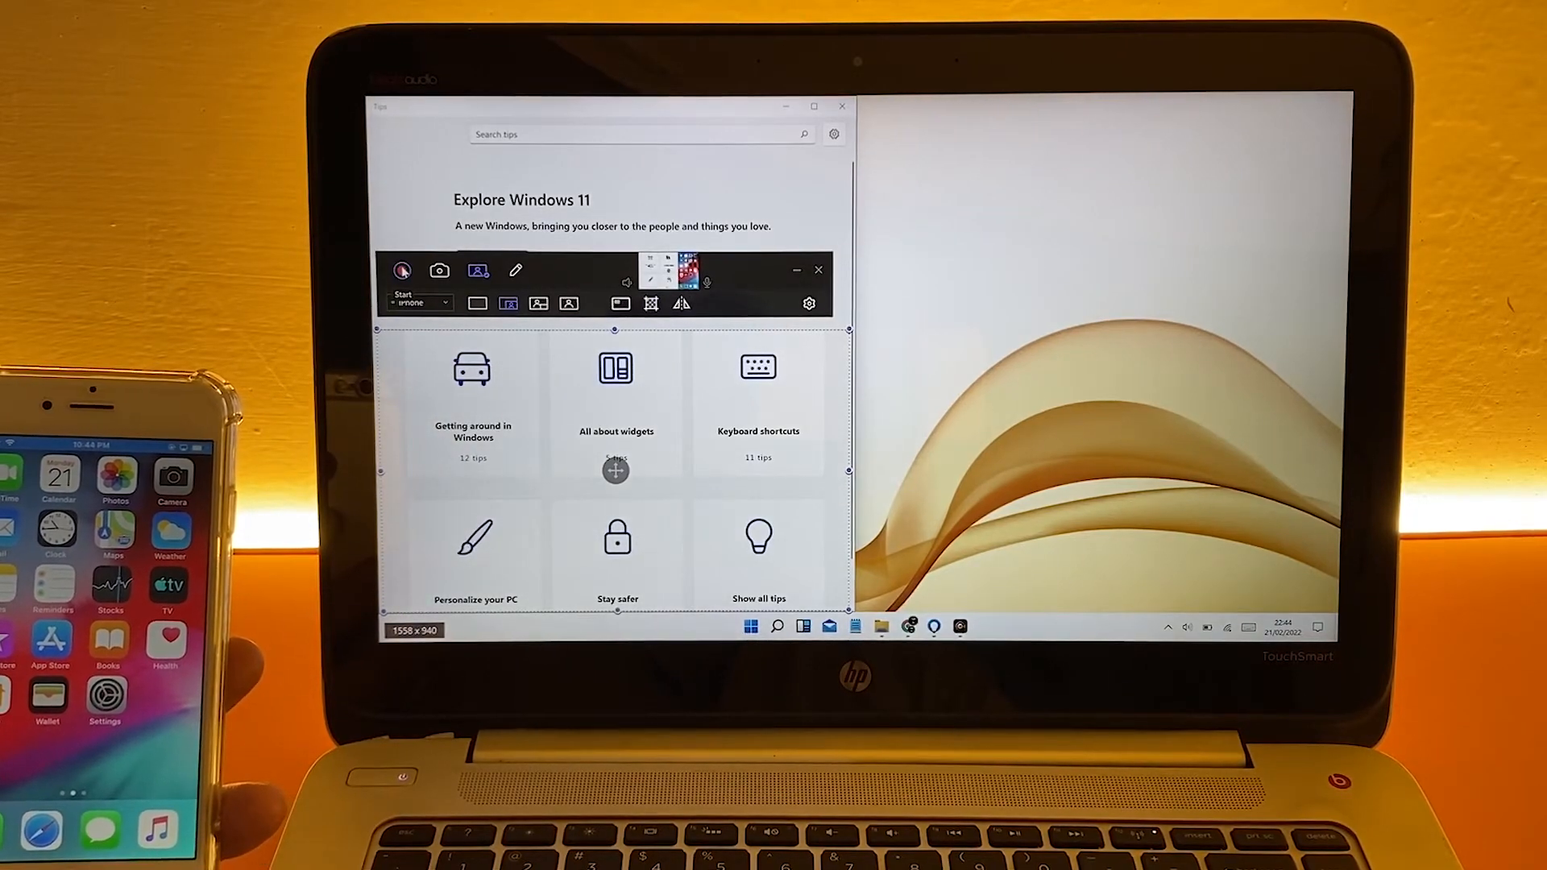
# - Mirror the captured iPhone picture, then stop the recording
pyautogui.click(402, 271)
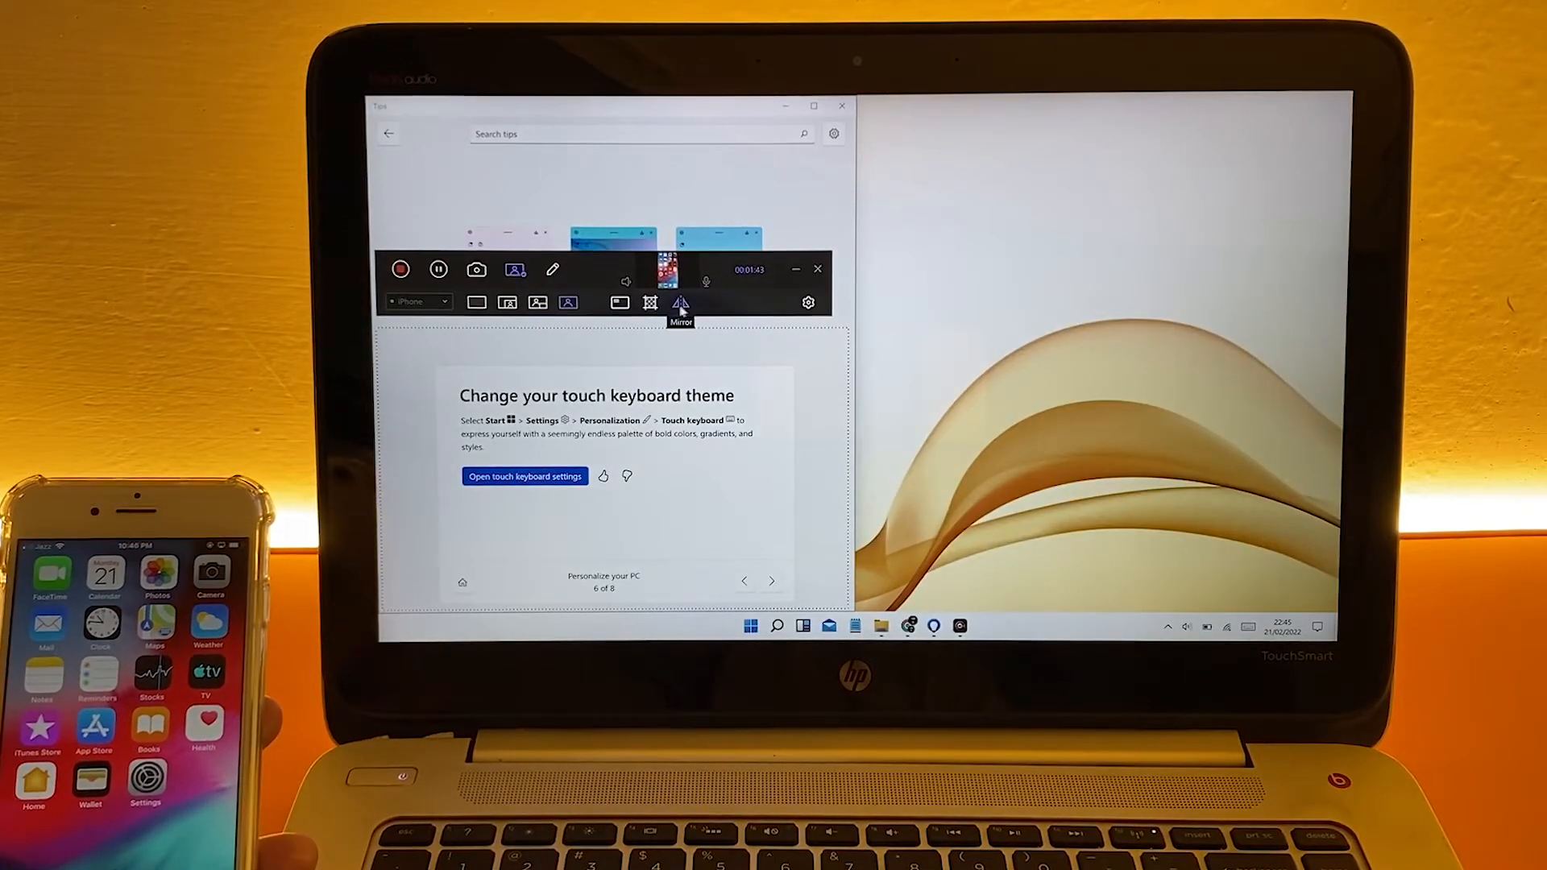
pyautogui.click(681, 303)
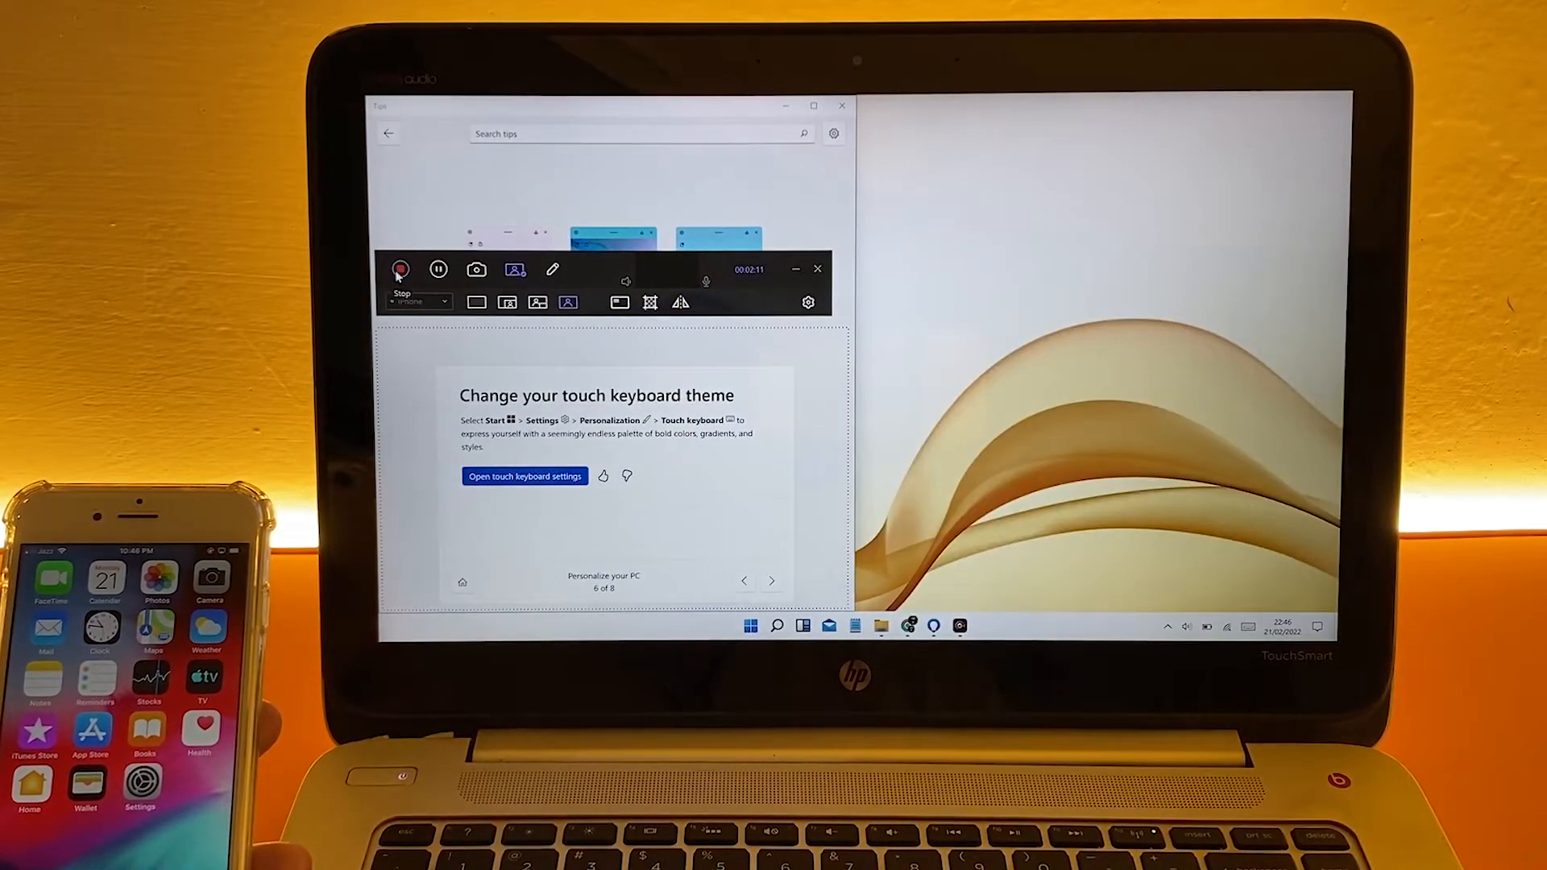
pyautogui.click(400, 269)
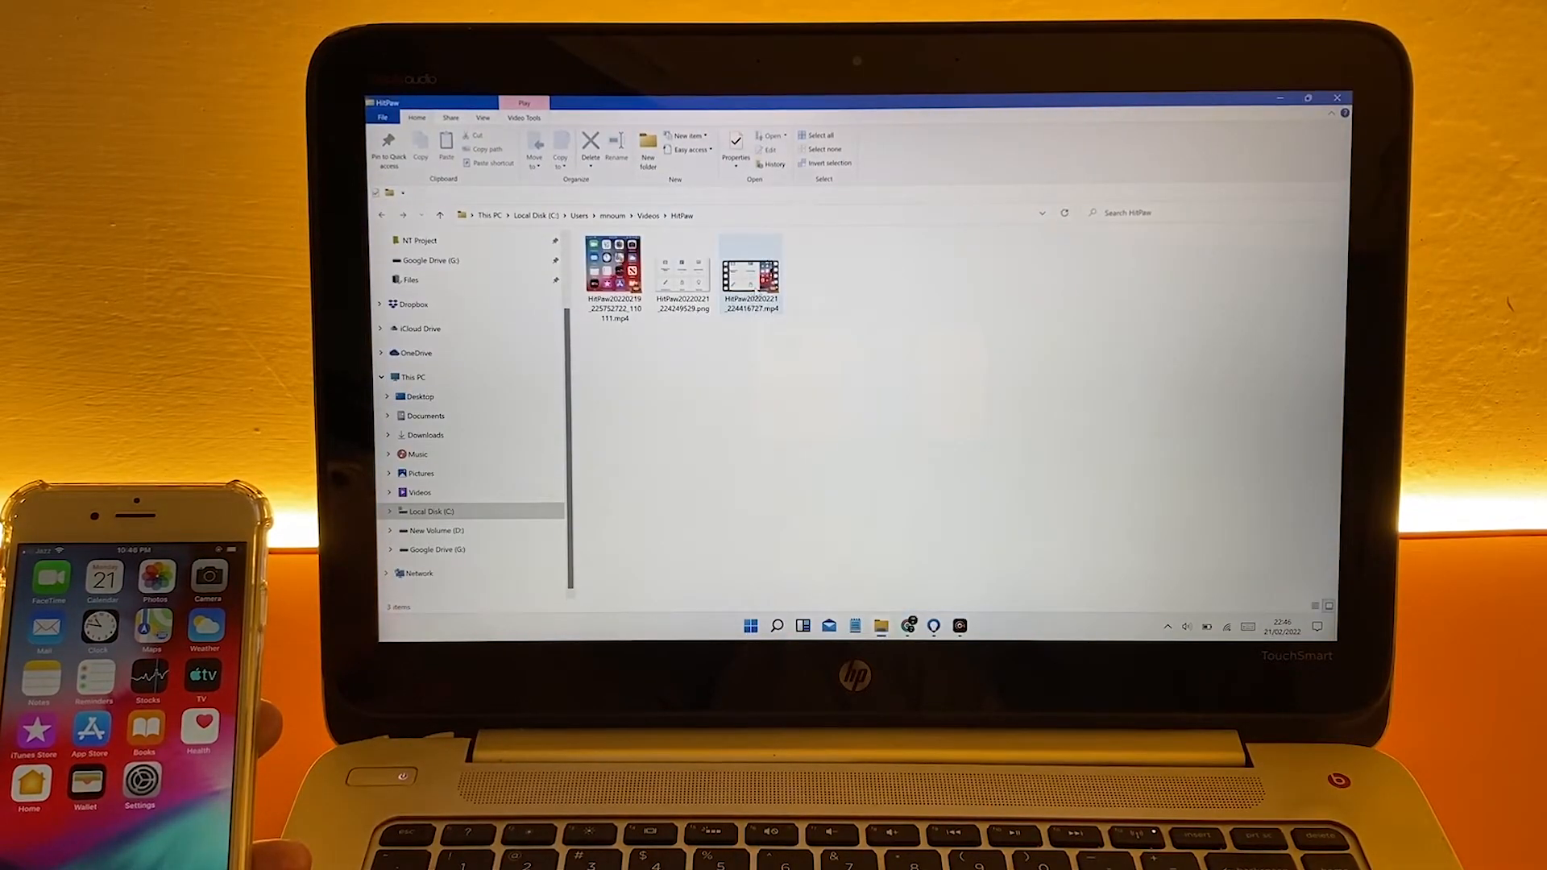
# - Play the new HitPaw MP4 from Videos\HitPaw in VLC, then close VLC
pyautogui.doubleClick(751, 267)
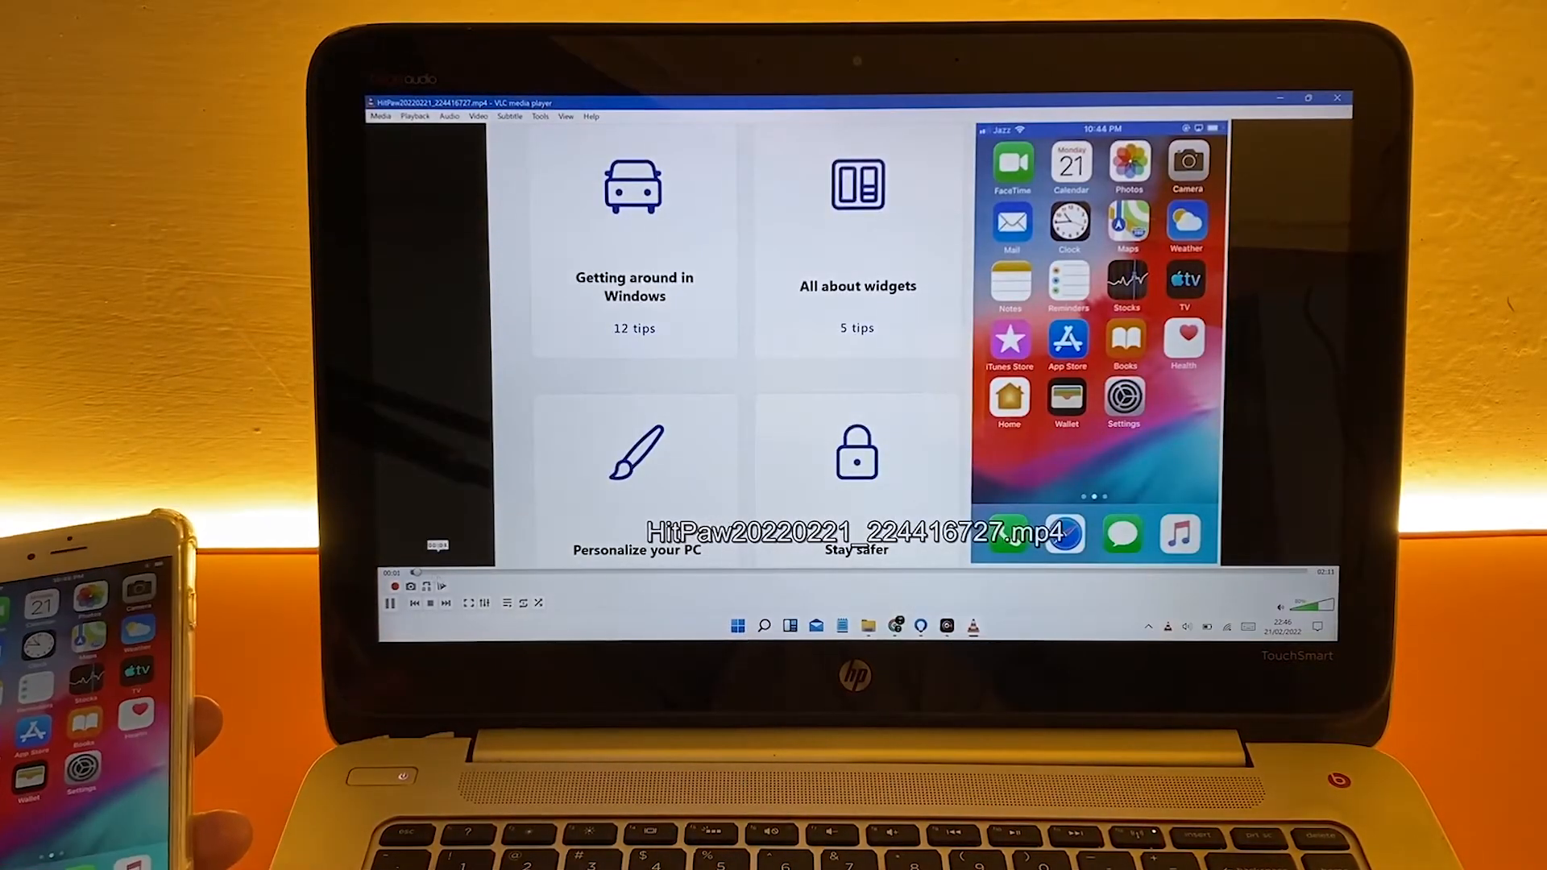
pyautogui.click(441, 586)
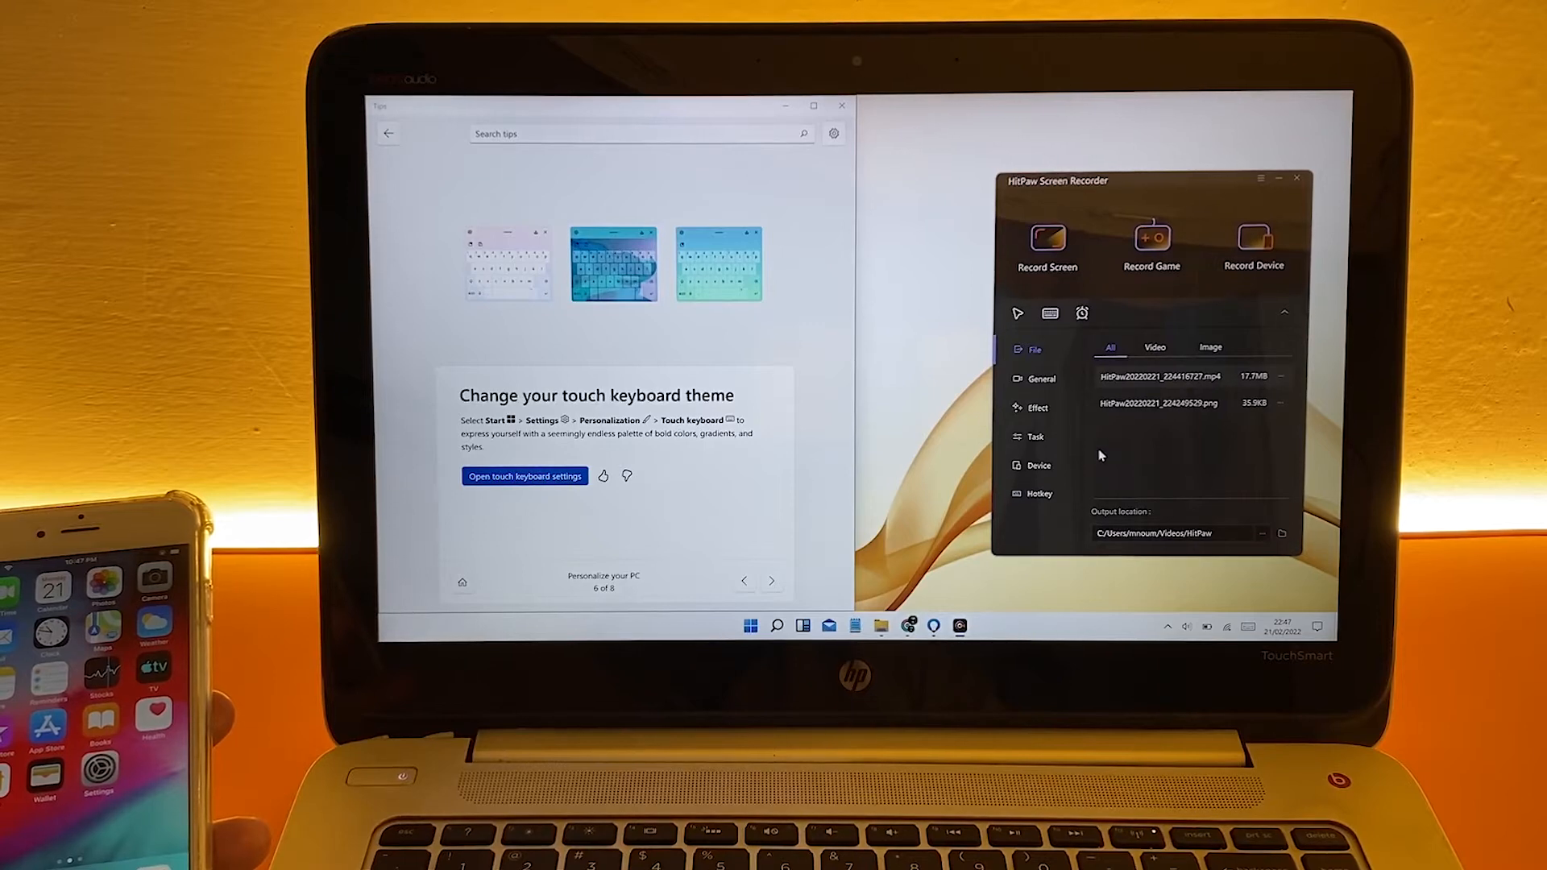
# - Open the recording in the editor and trim it to 00:31:64–01:19:27
pyautogui.doubleClick(1160, 376)
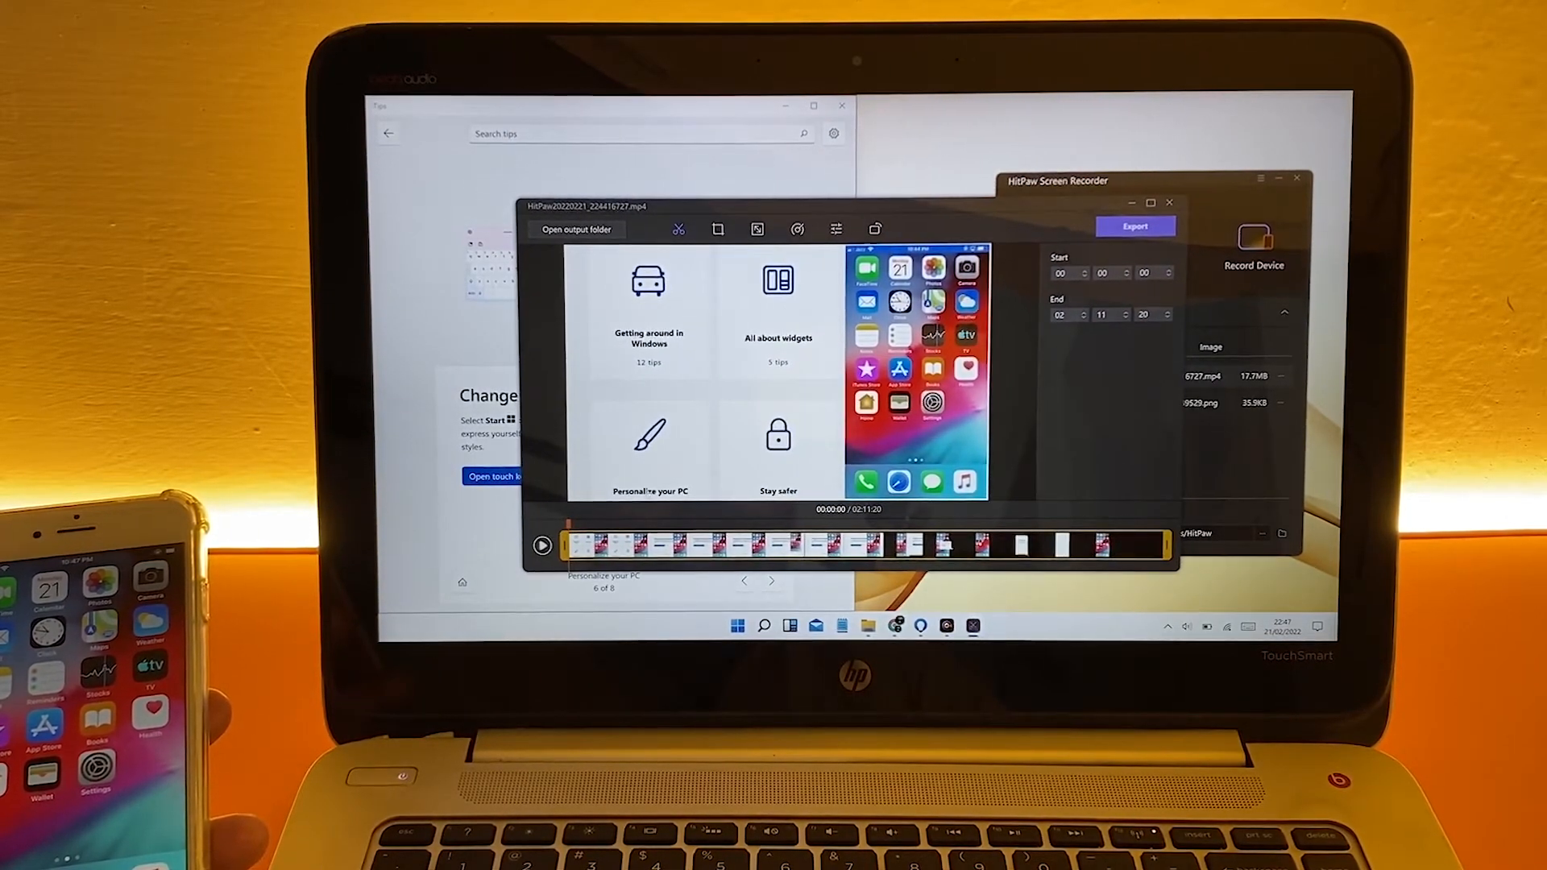
pyautogui.moveTo(717, 229)
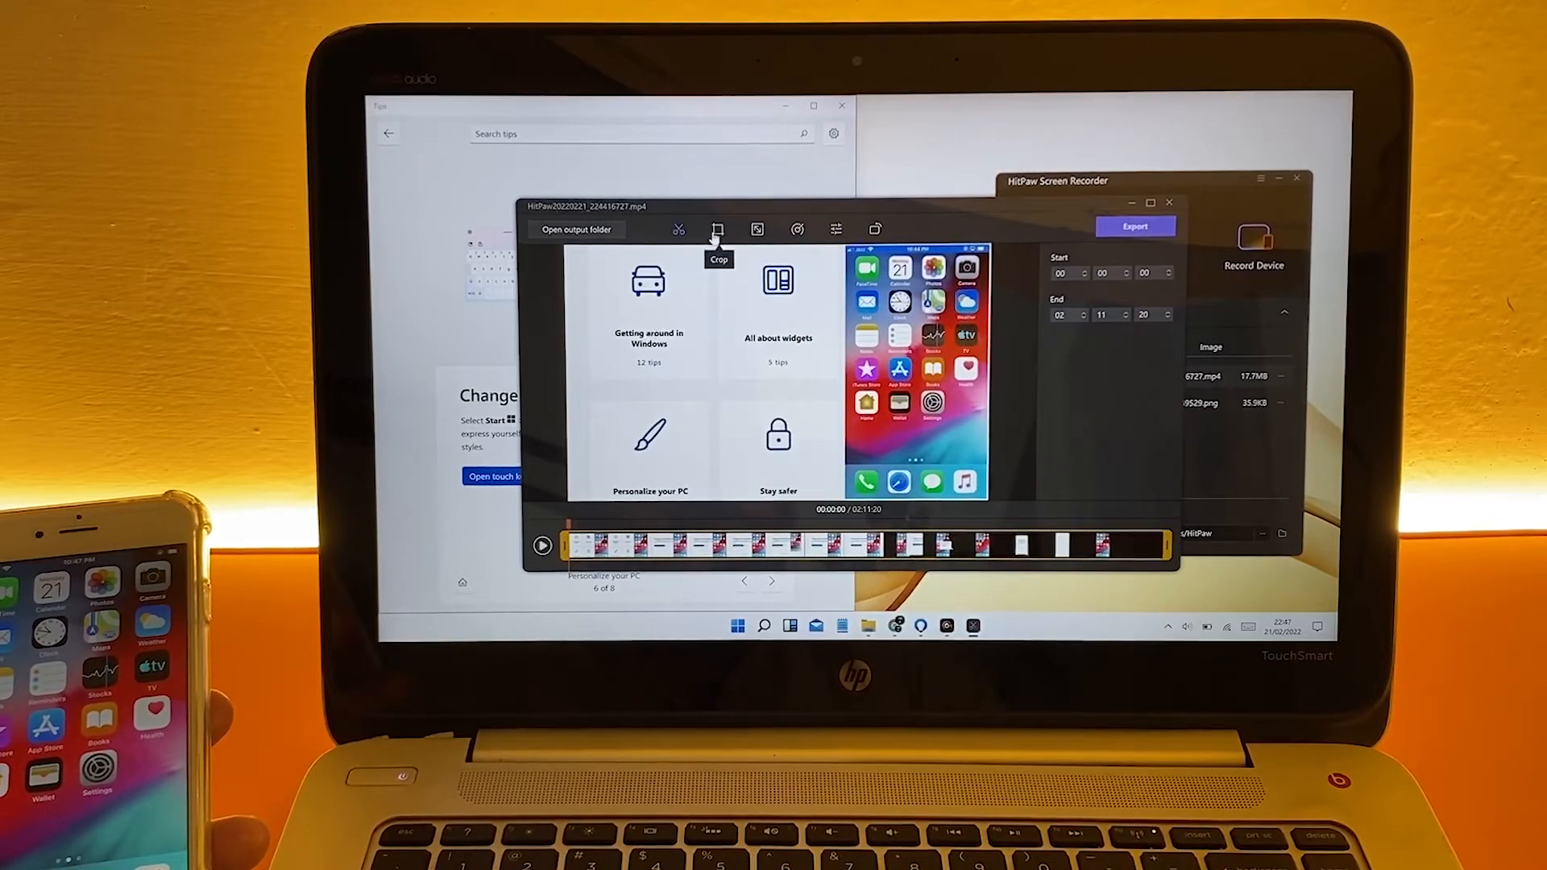
pyautogui.moveTo(874, 229)
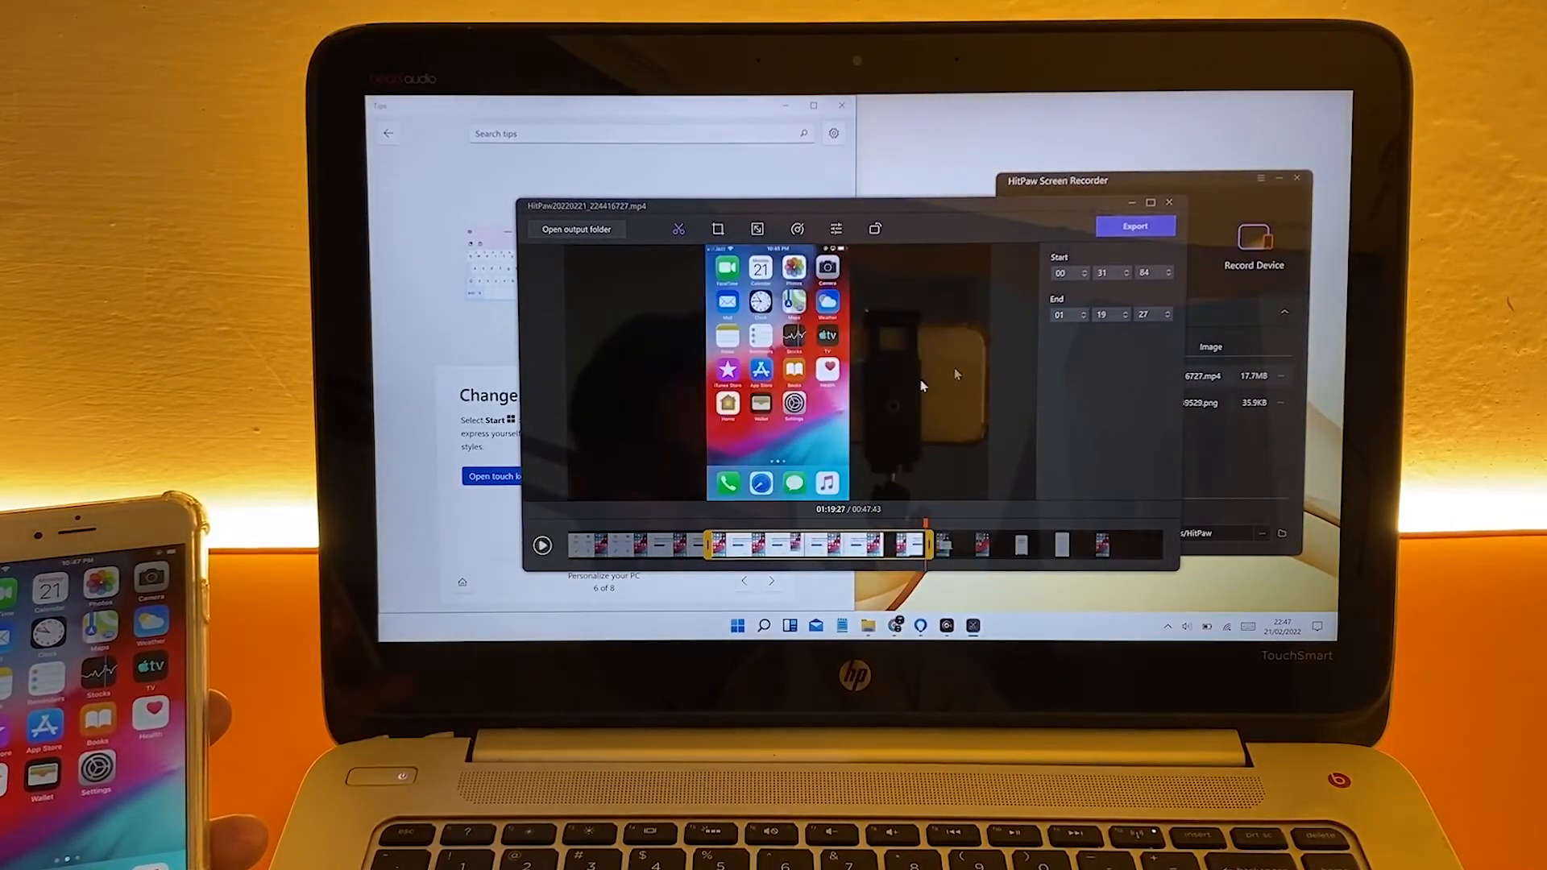
pyautogui.click(718, 229)
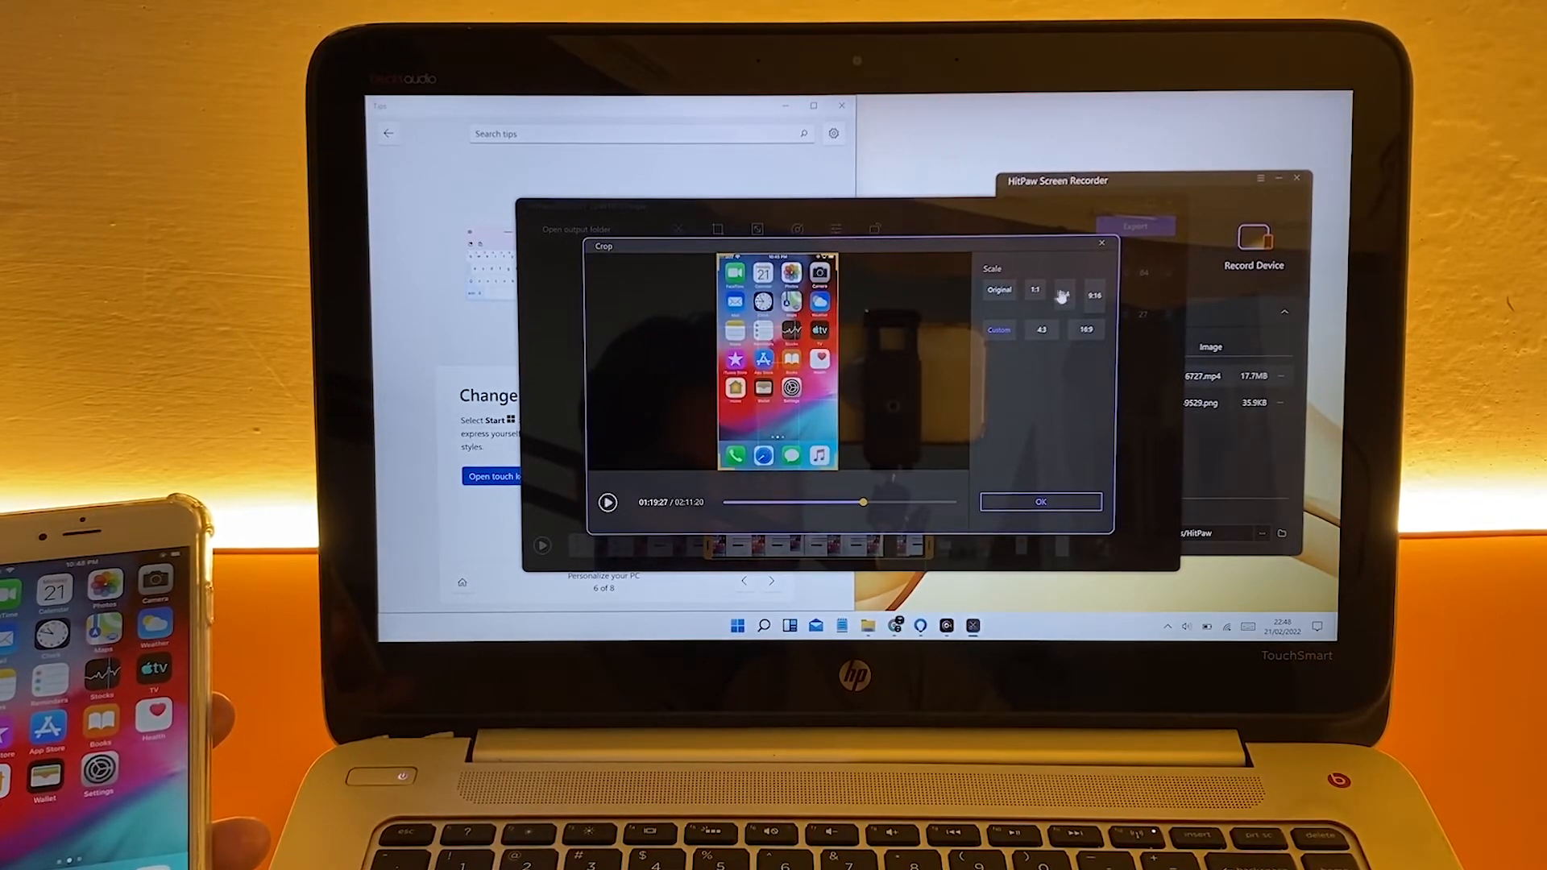
# - Confirm the crop, set playback speed to 1.41×, and toggle the mirror back off
pyautogui.click(1039, 501)
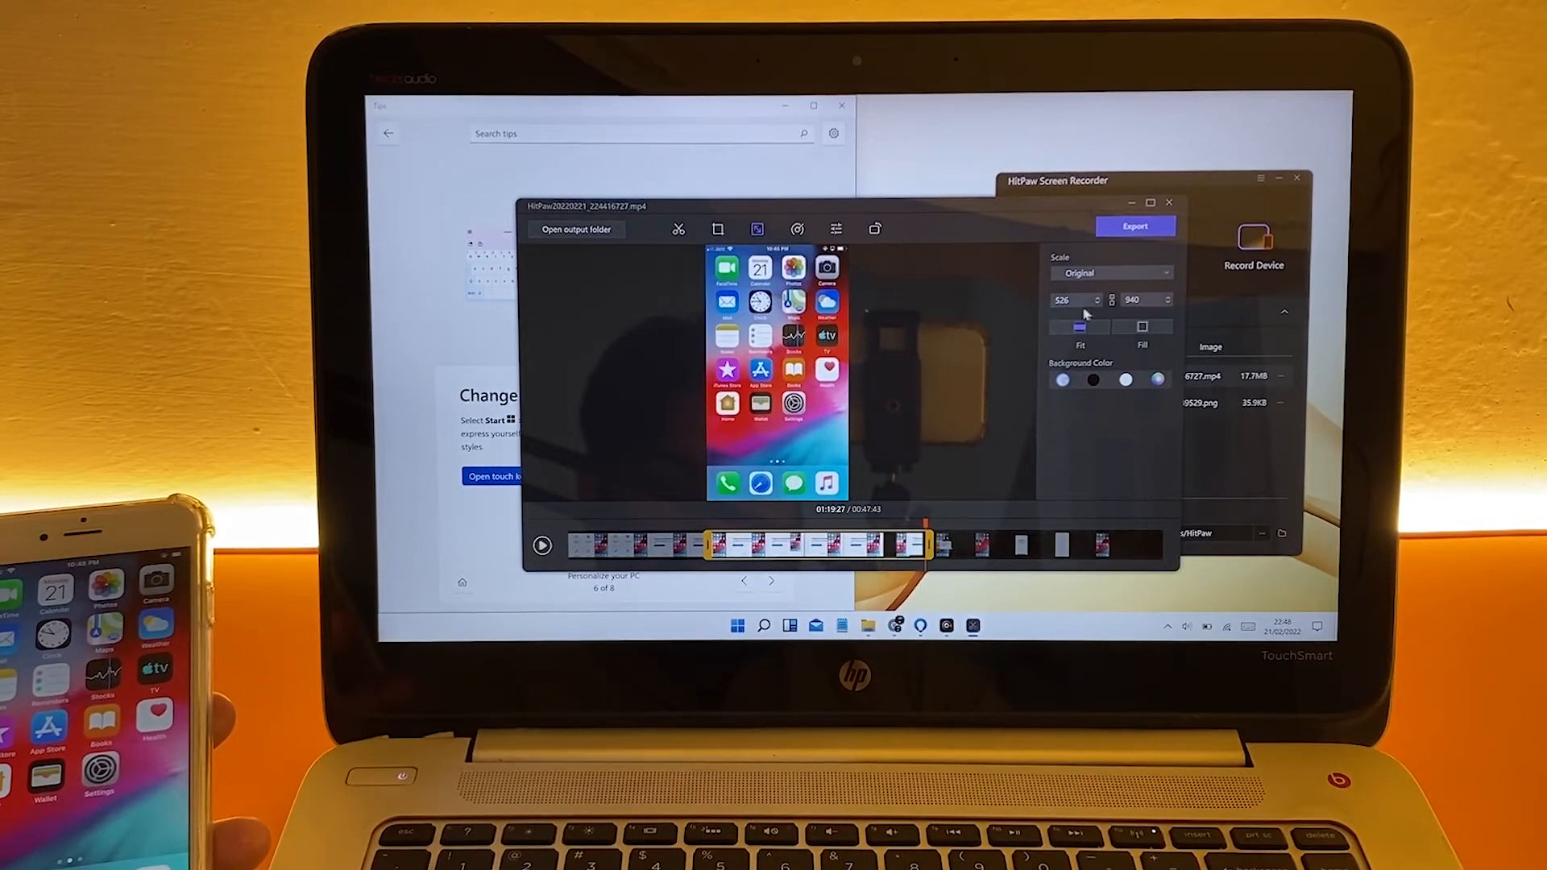
pyautogui.click(796, 229)
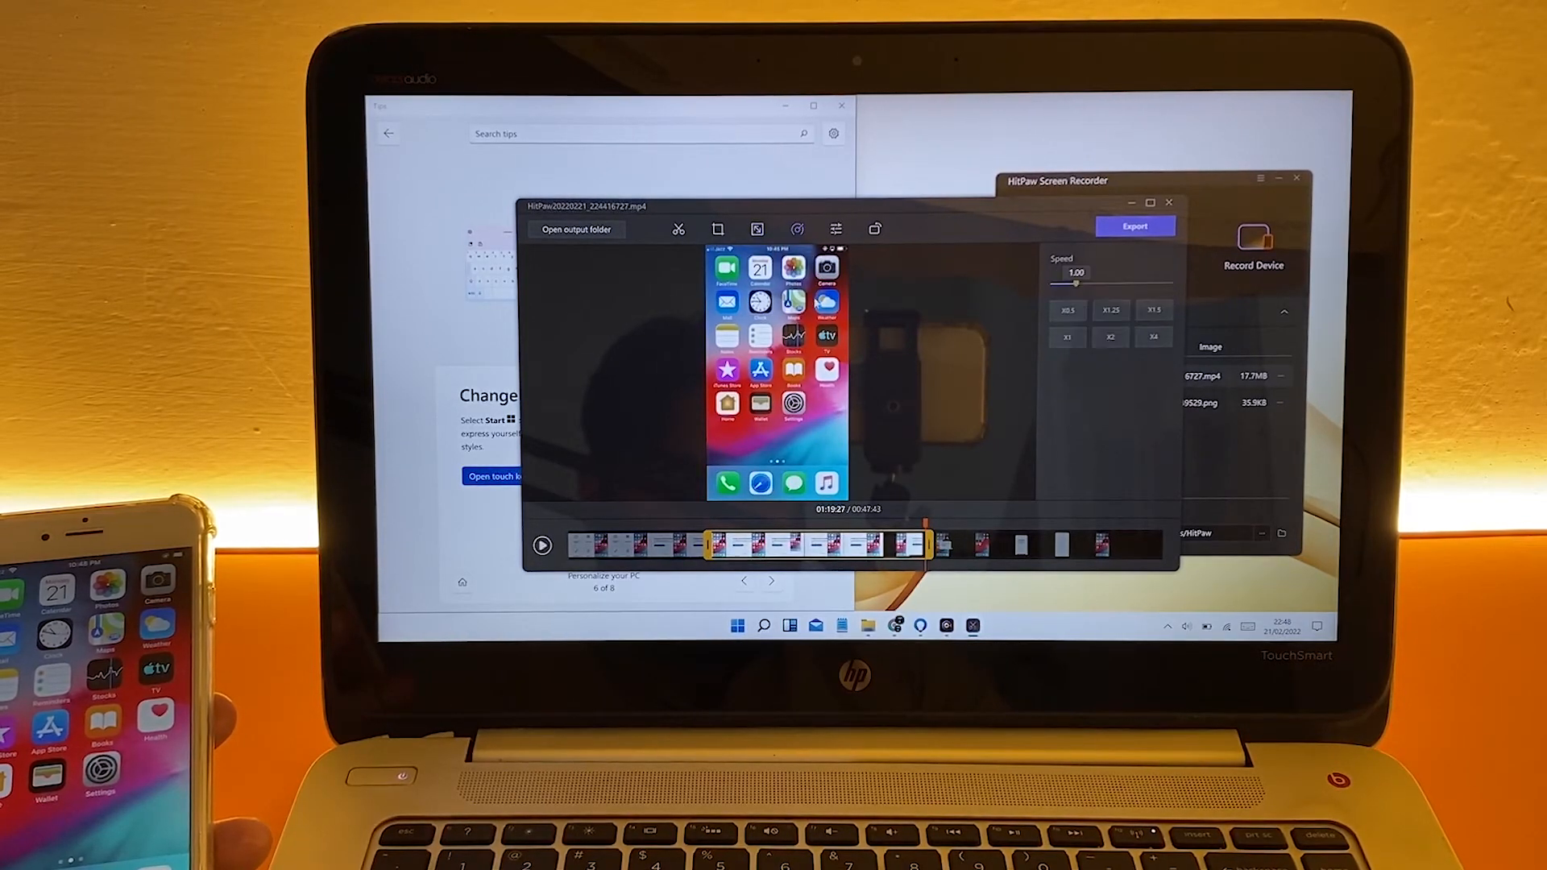
pyautogui.moveTo(1078, 285); pyautogui.dragTo(1082, 285)
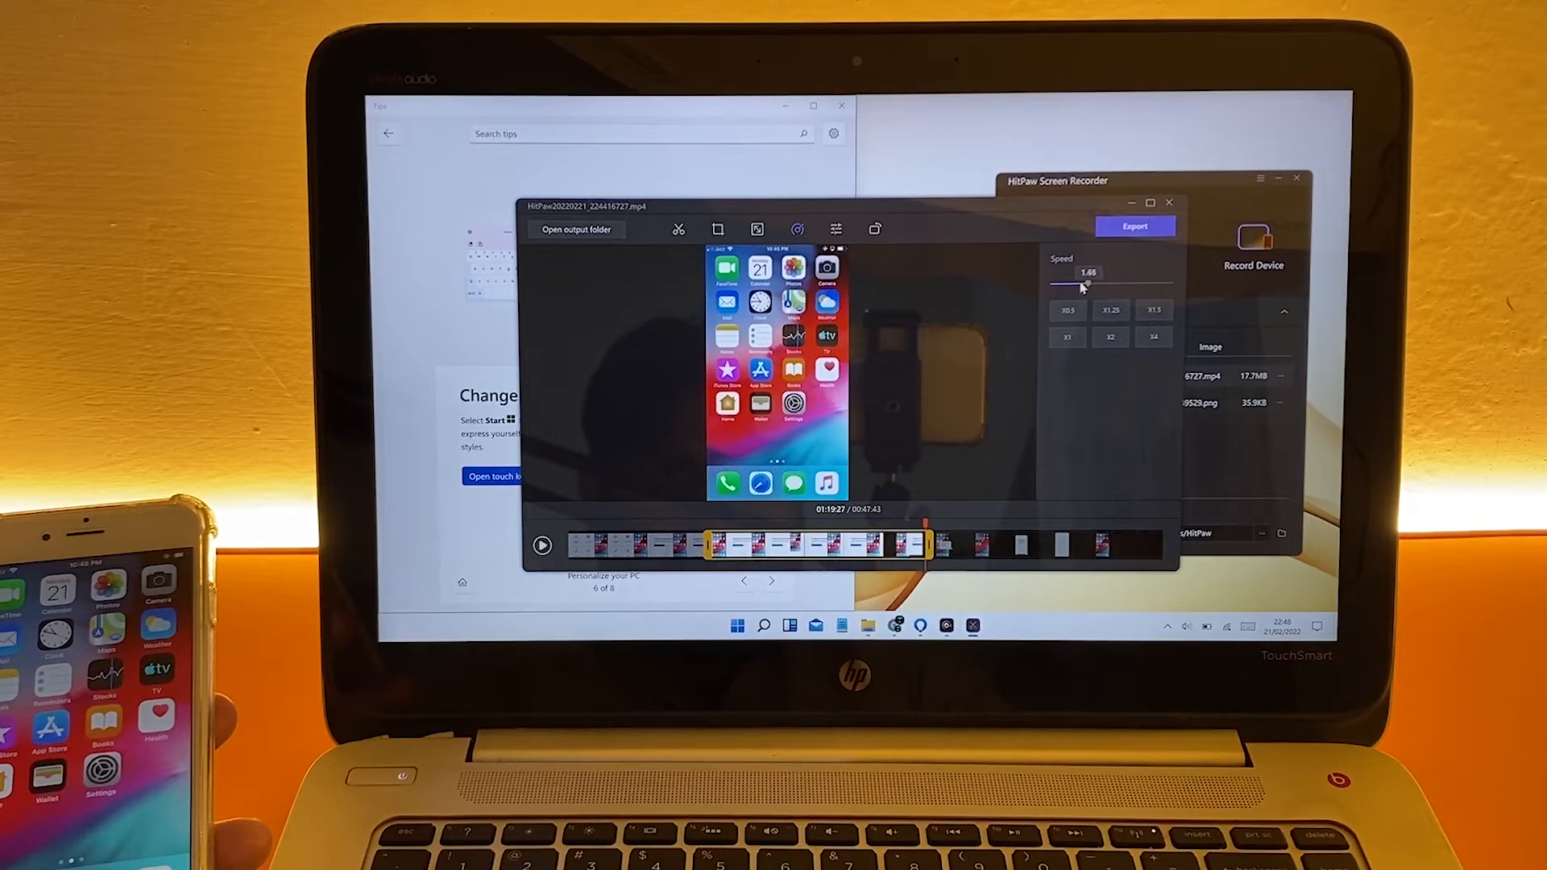
pyautogui.moveTo(1081, 285); pyautogui.dragTo(1046, 285)
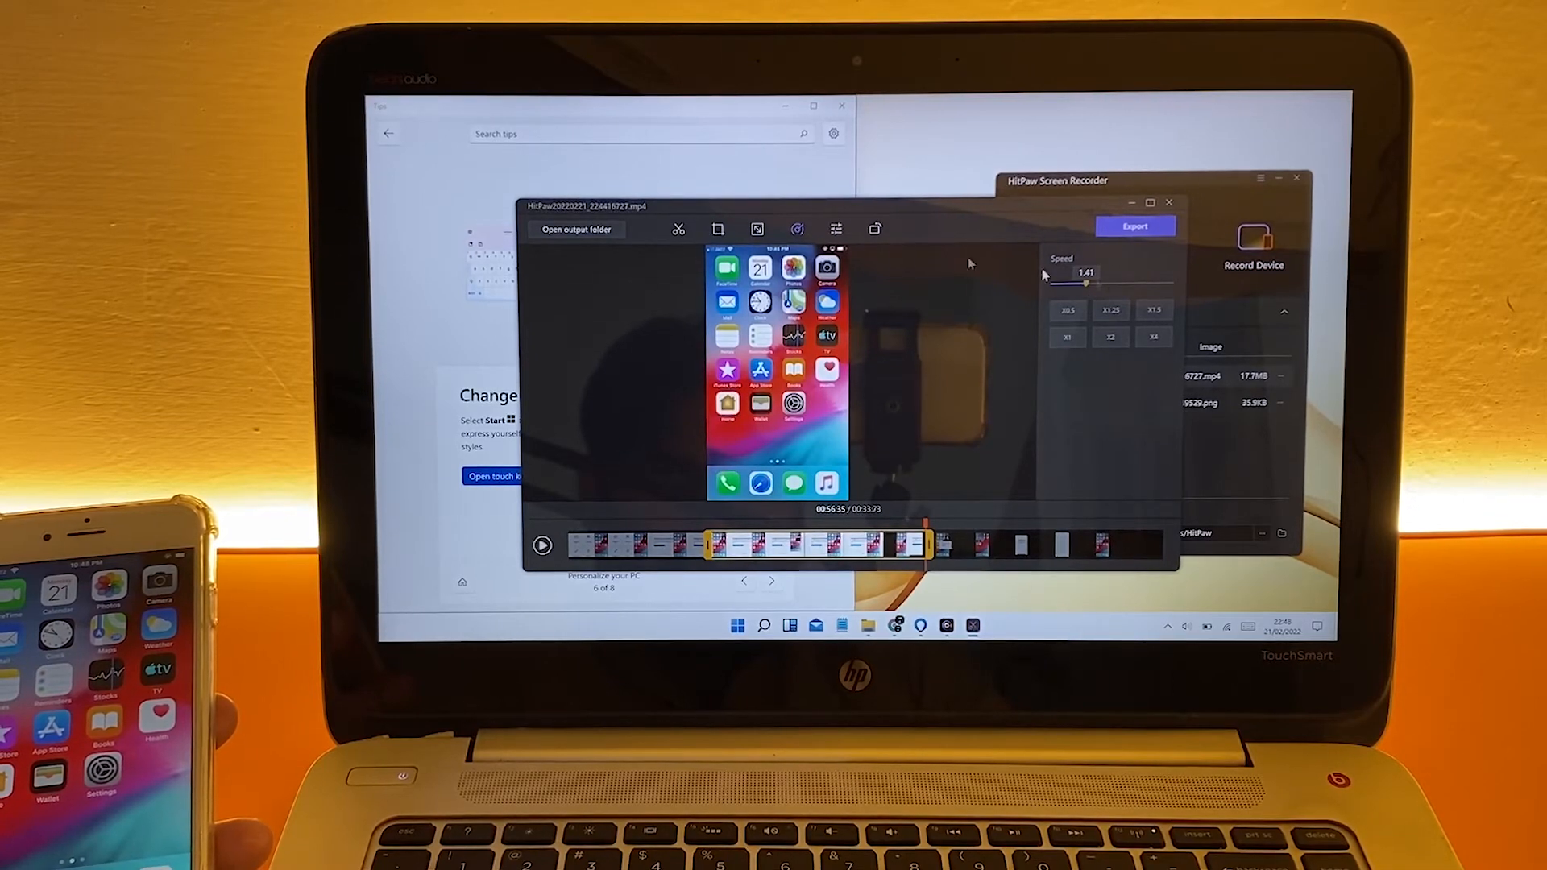
pyautogui.click(836, 229)
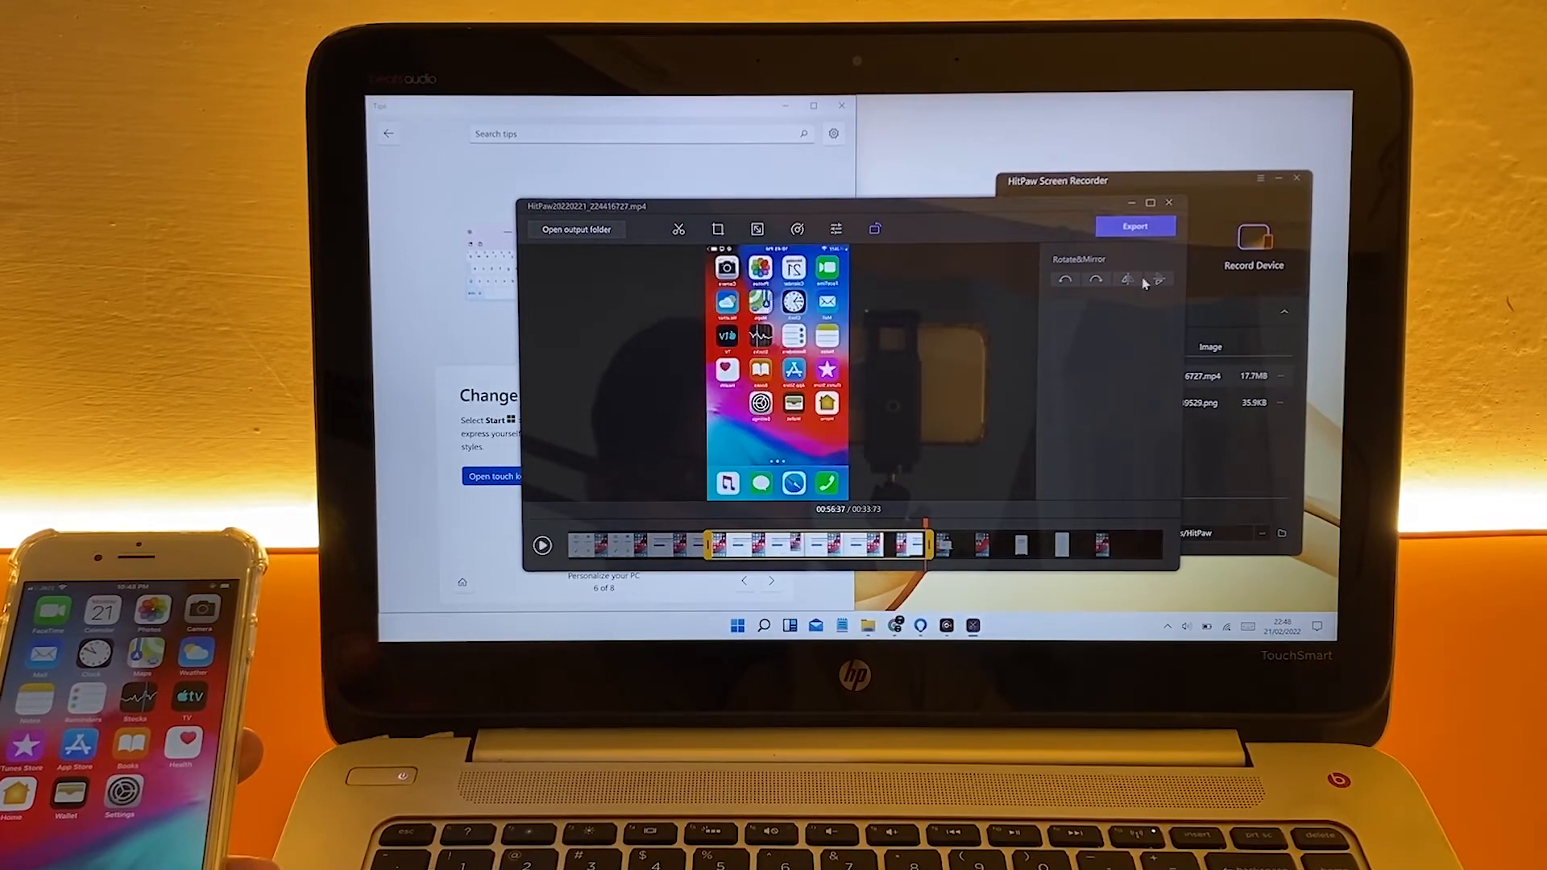
pyautogui.click(1135, 225)
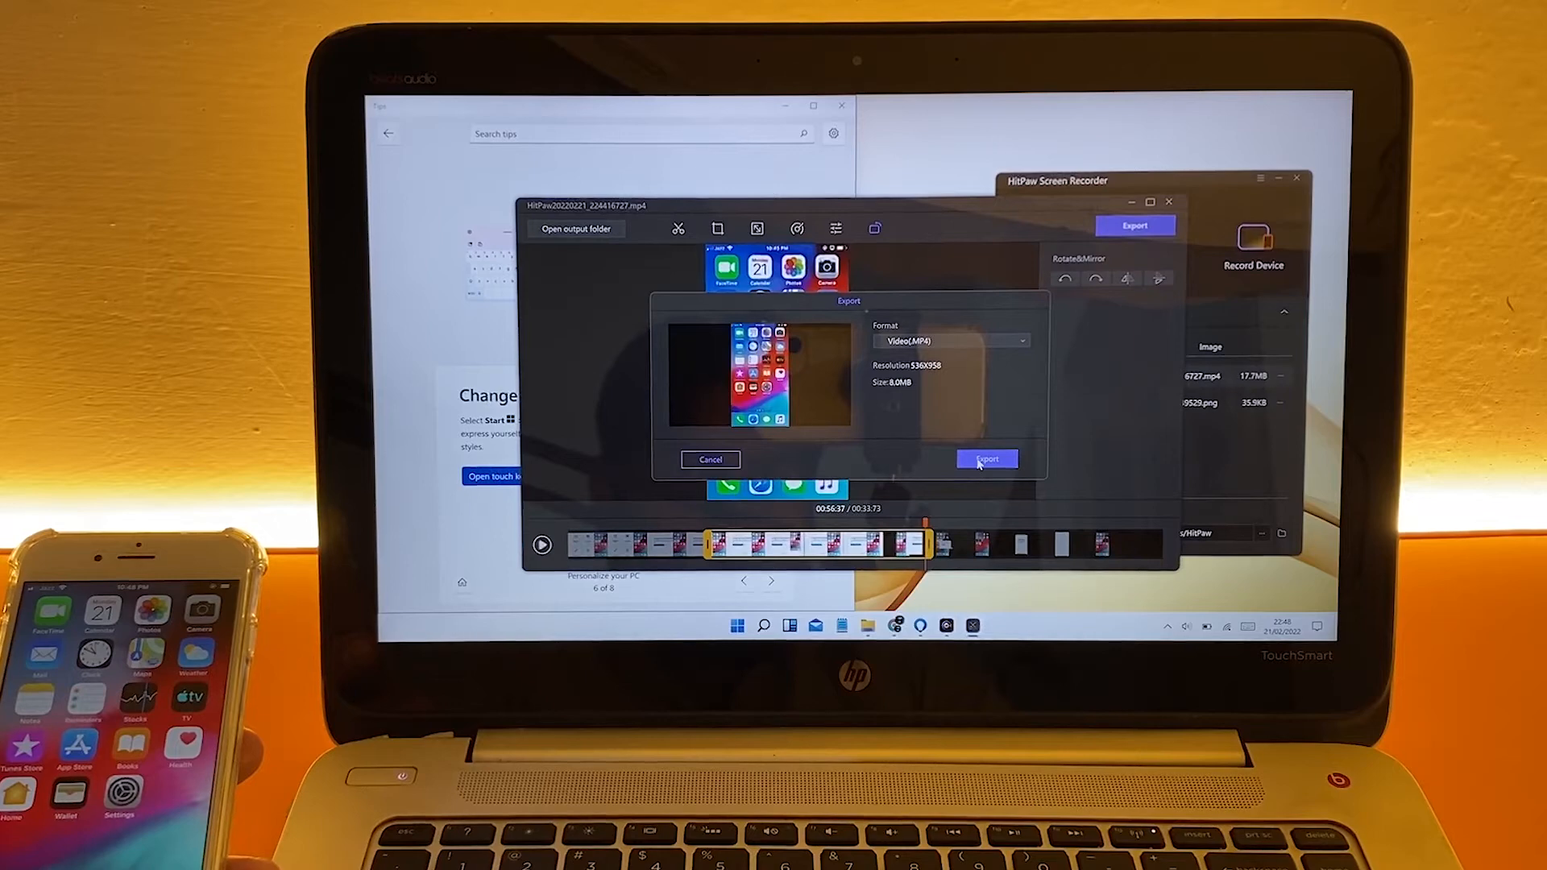
# - Export the edited clip as a 536×958 MP4 and save it
pyautogui.click(987, 458)
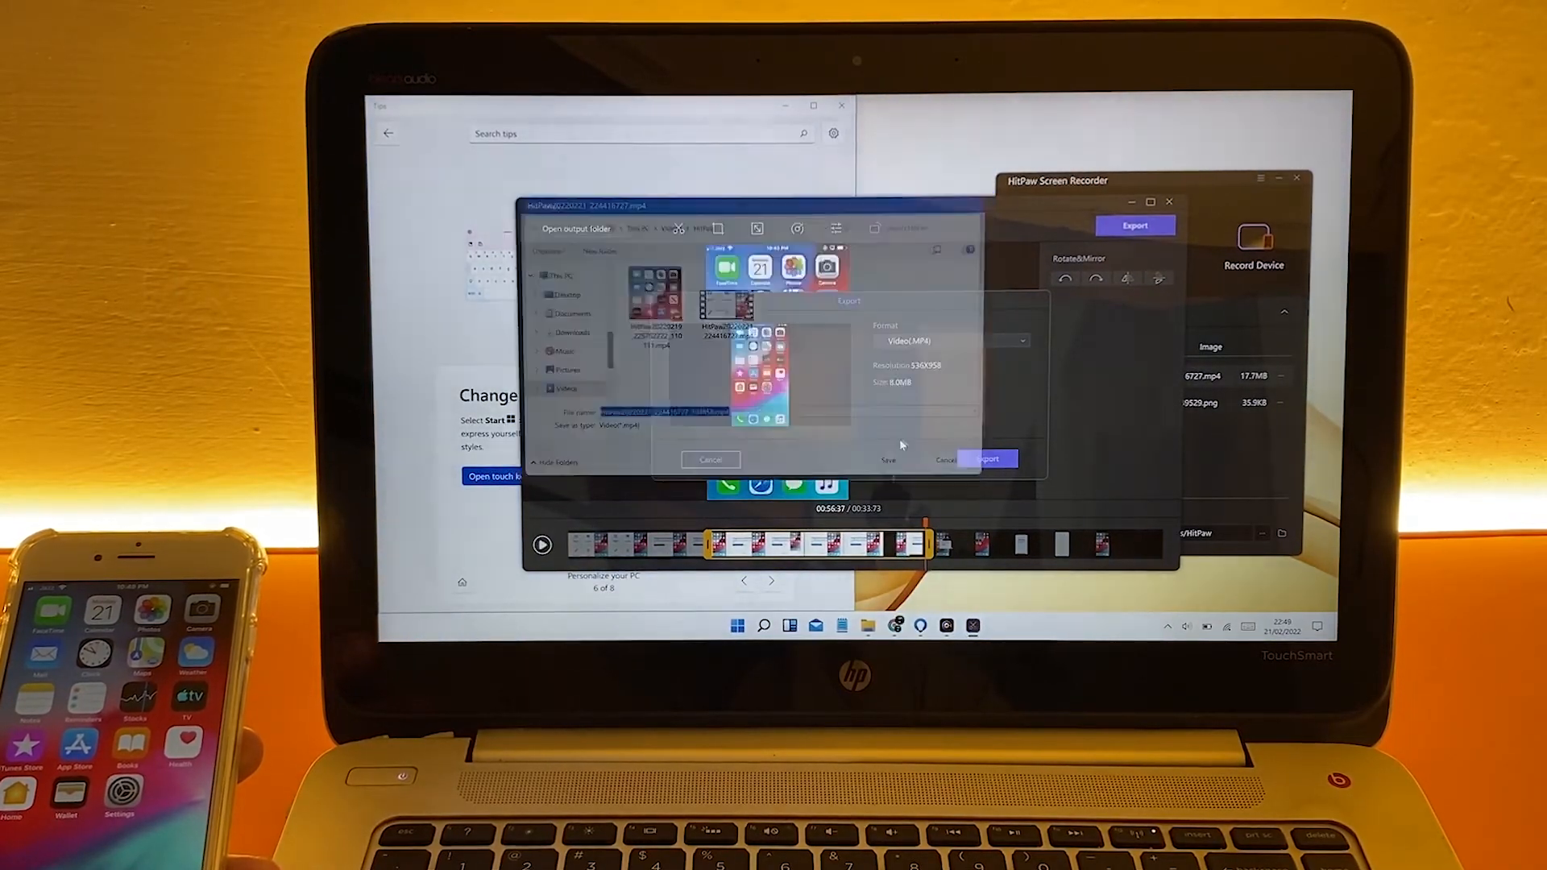
pyautogui.click(986, 459)
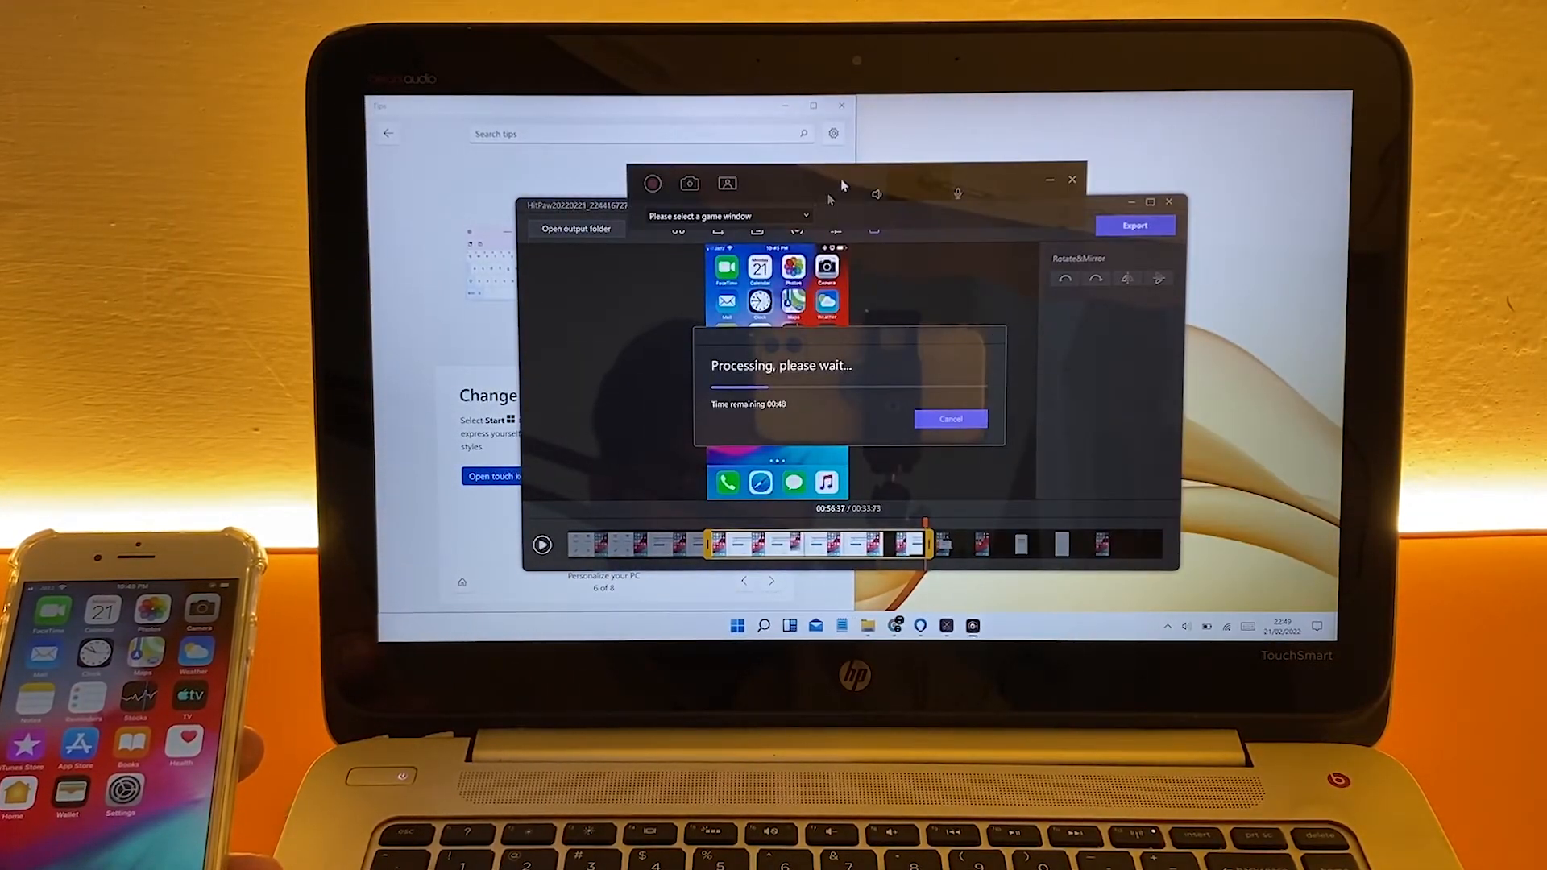
pyautogui.click(730, 215)
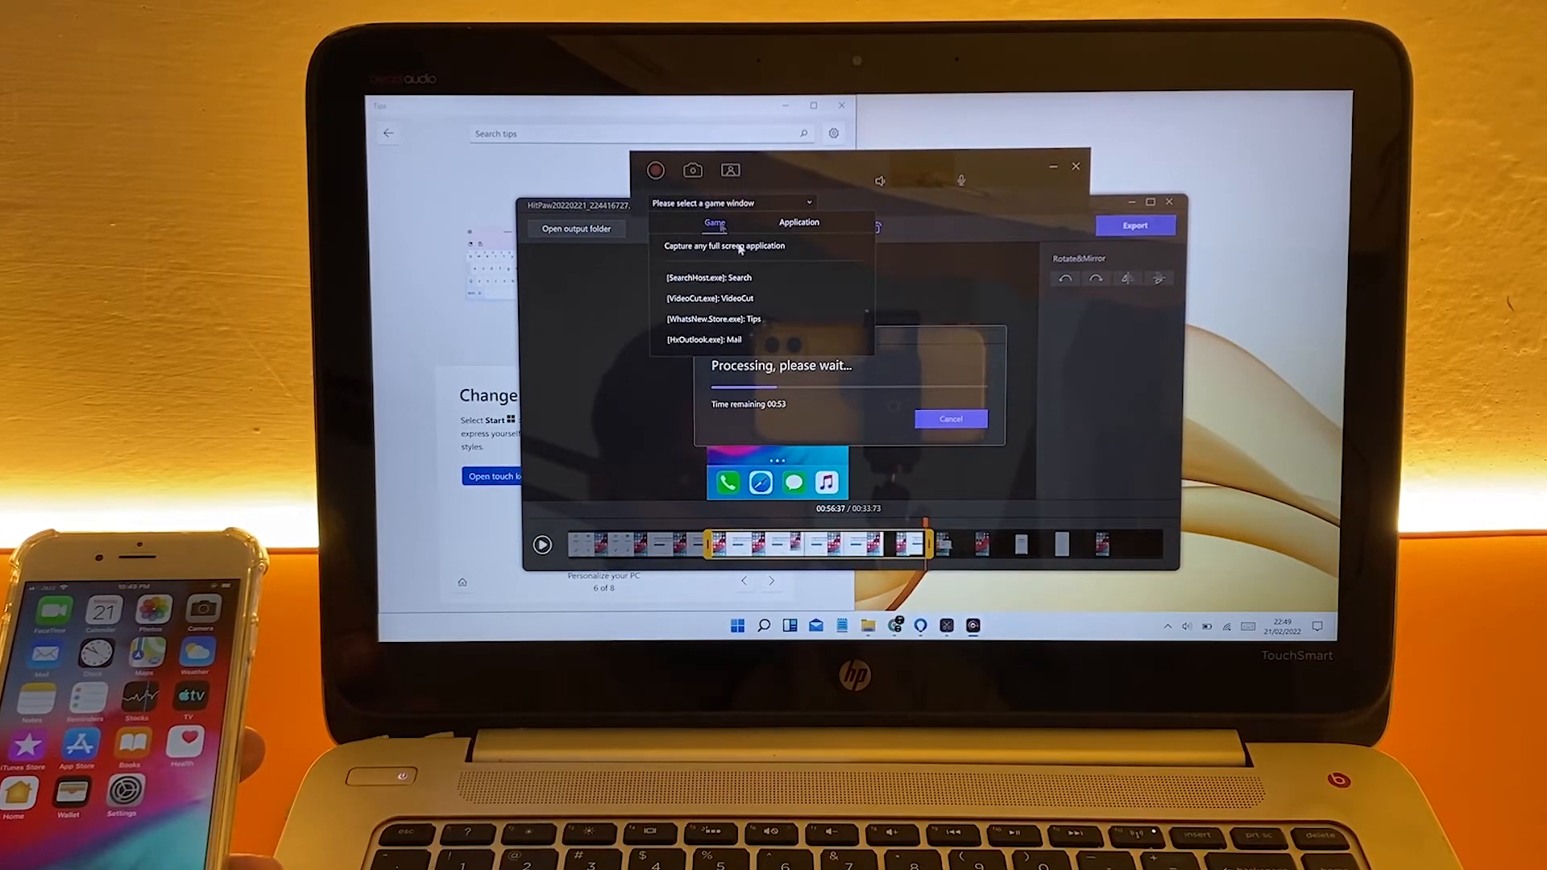
pyautogui.moveTo(713, 318)
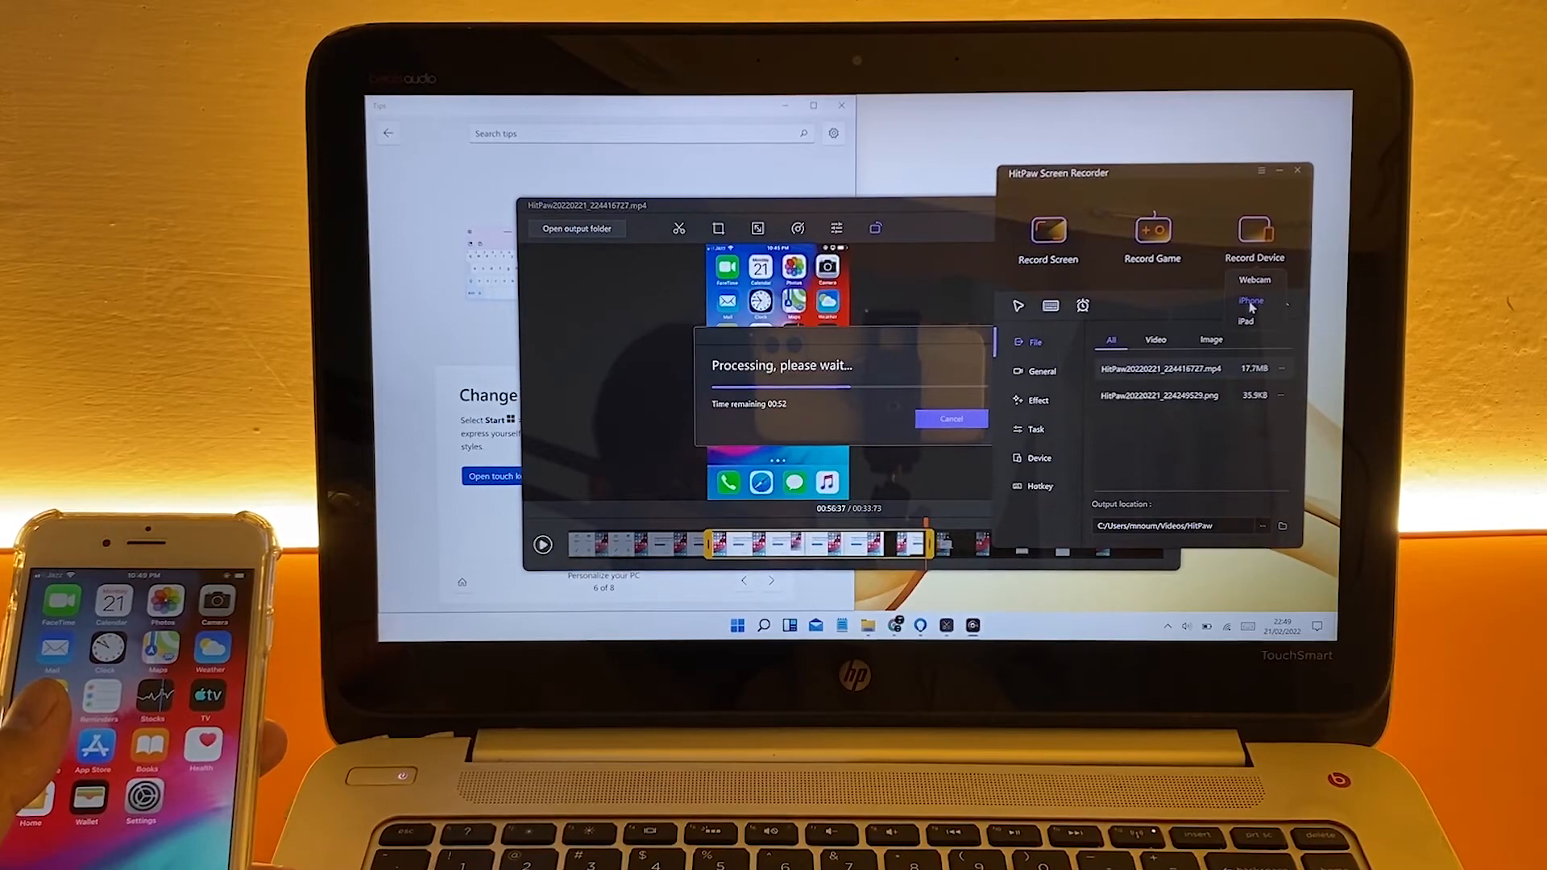
# - Reconnect the iPhone as the recording device via Screen Mirroring to HitPaw, then close the preview
pyautogui.click(1250, 301)
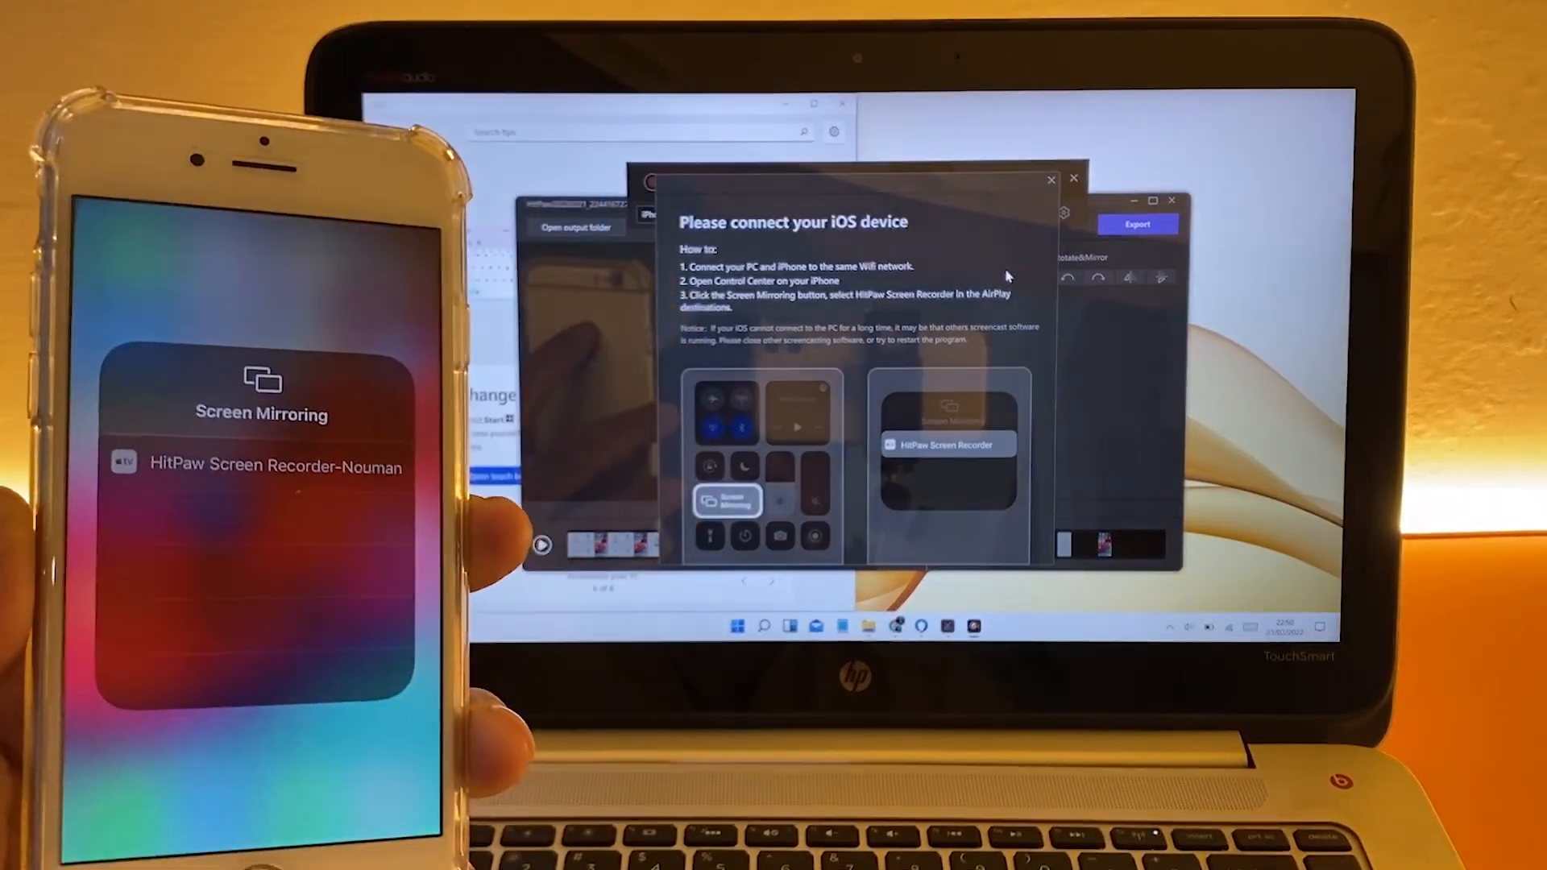
pyautogui.click(276, 466)
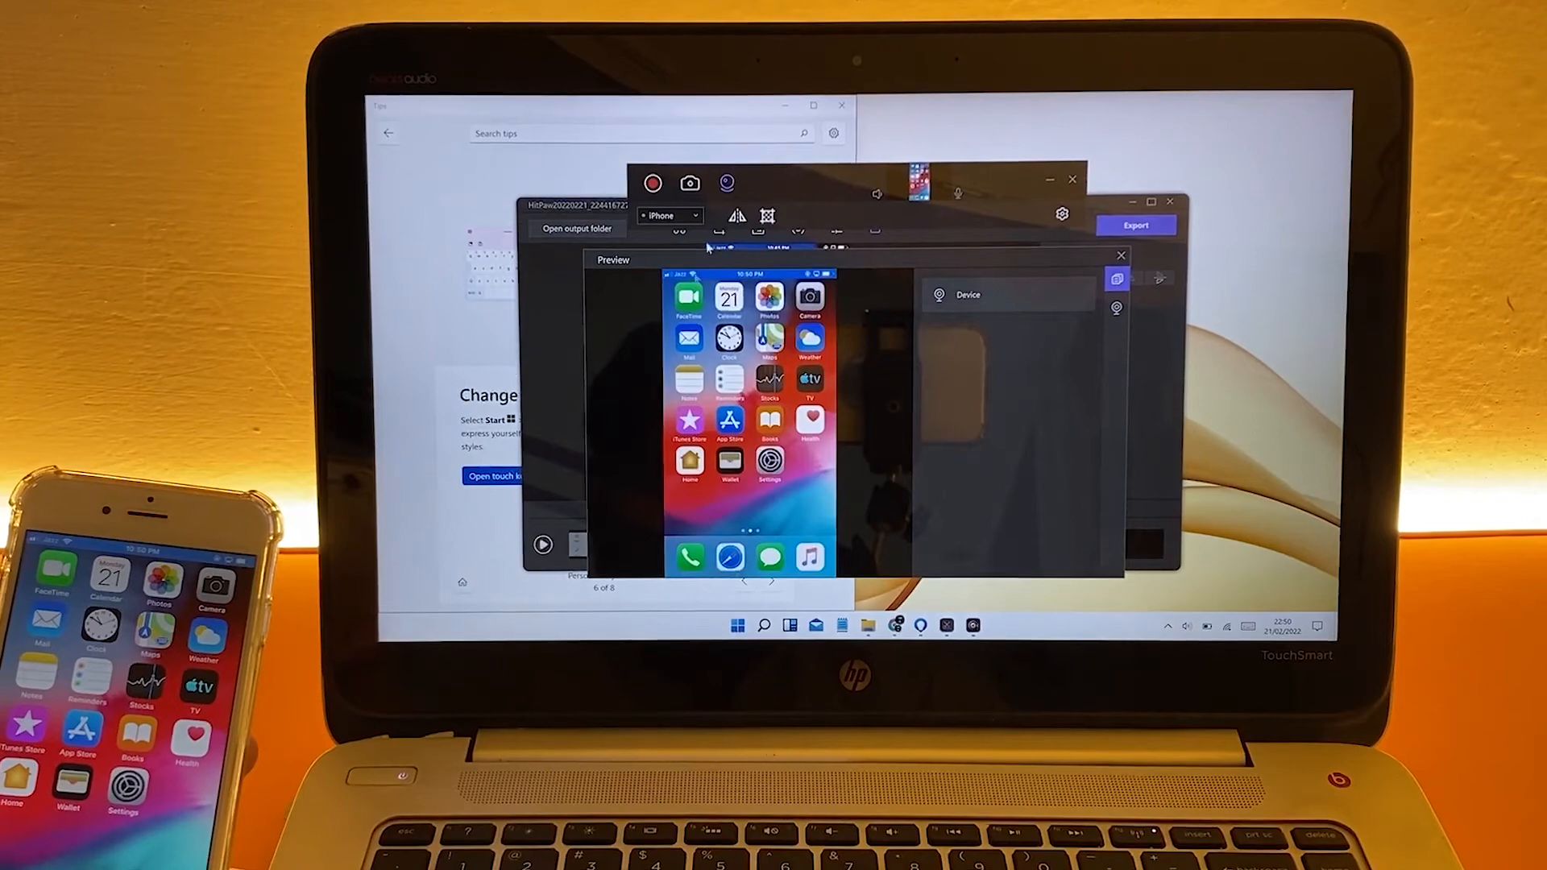
pyautogui.click(652, 183)
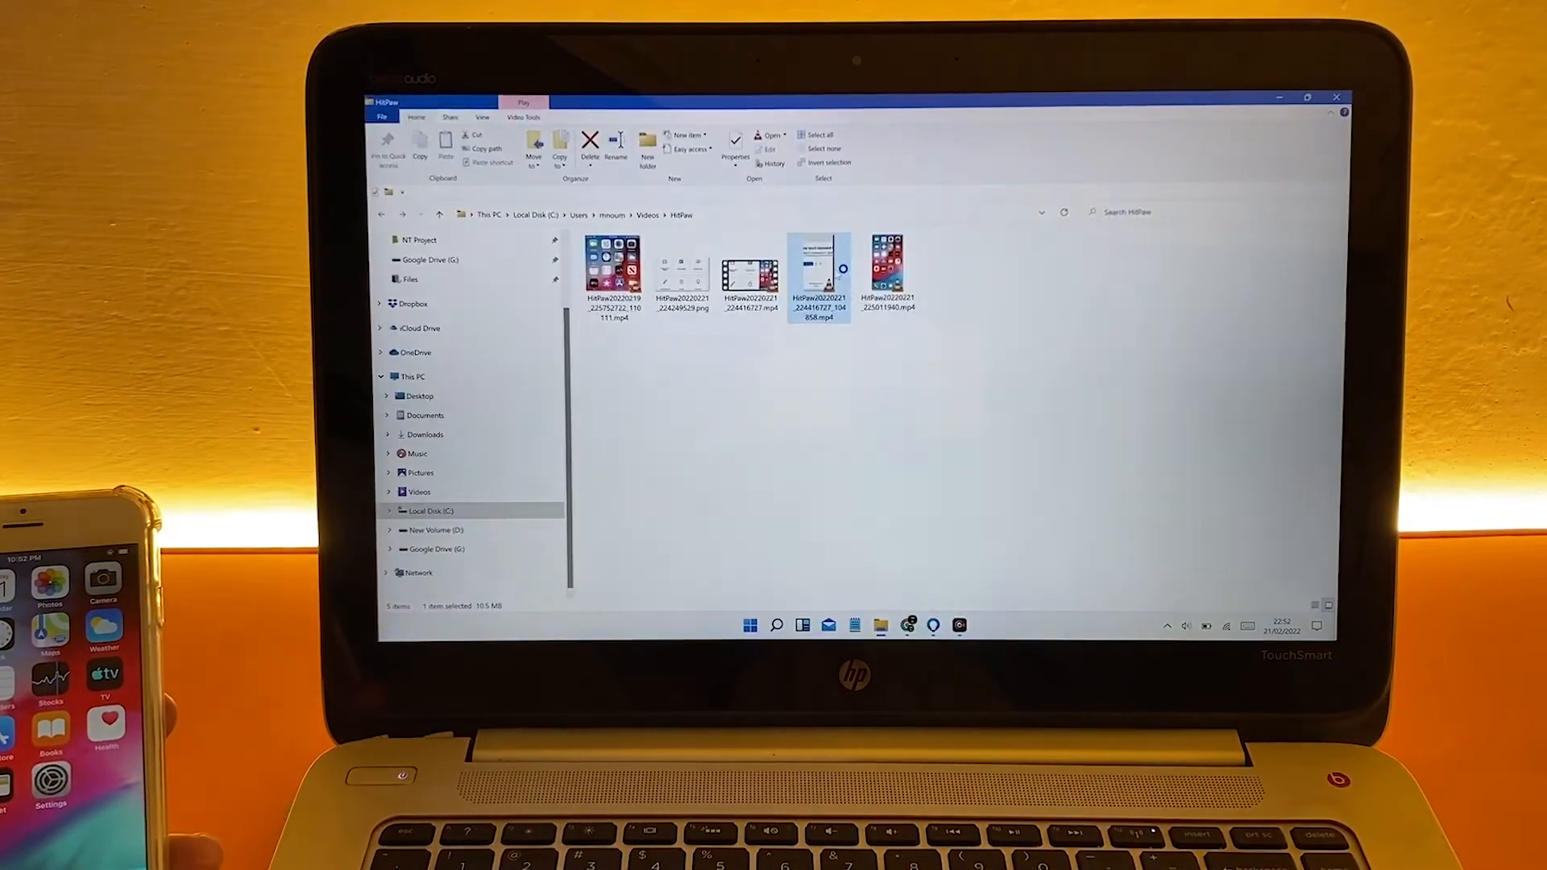
# - Play the newly exported edited MP4 from the Videos\HitPaw folder
pyautogui.doubleClick(818, 267)
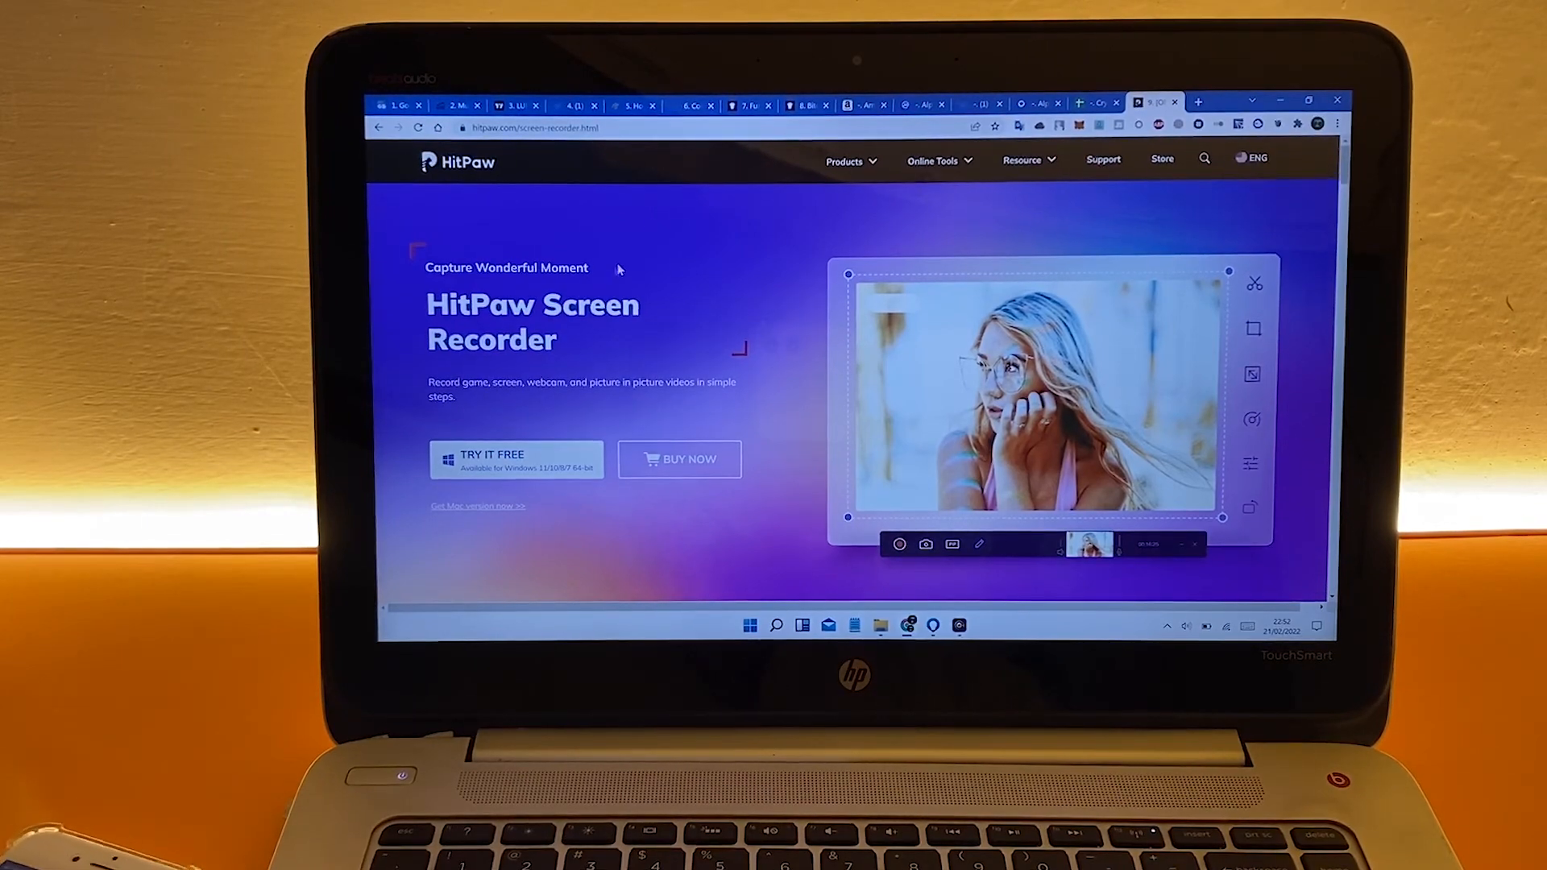
pyautogui.moveTo(703, 290)
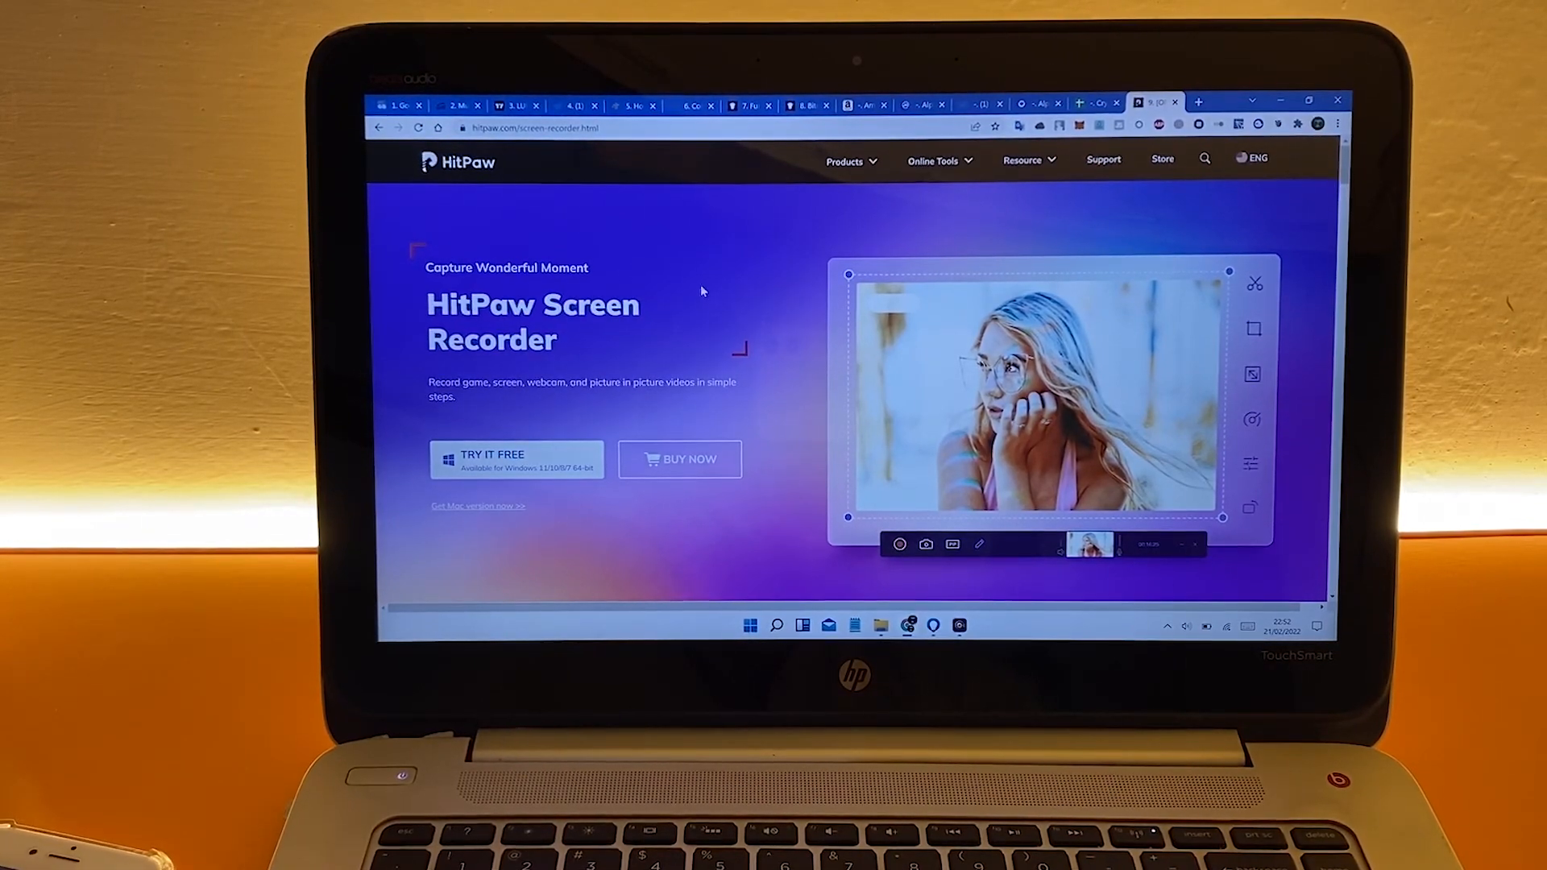